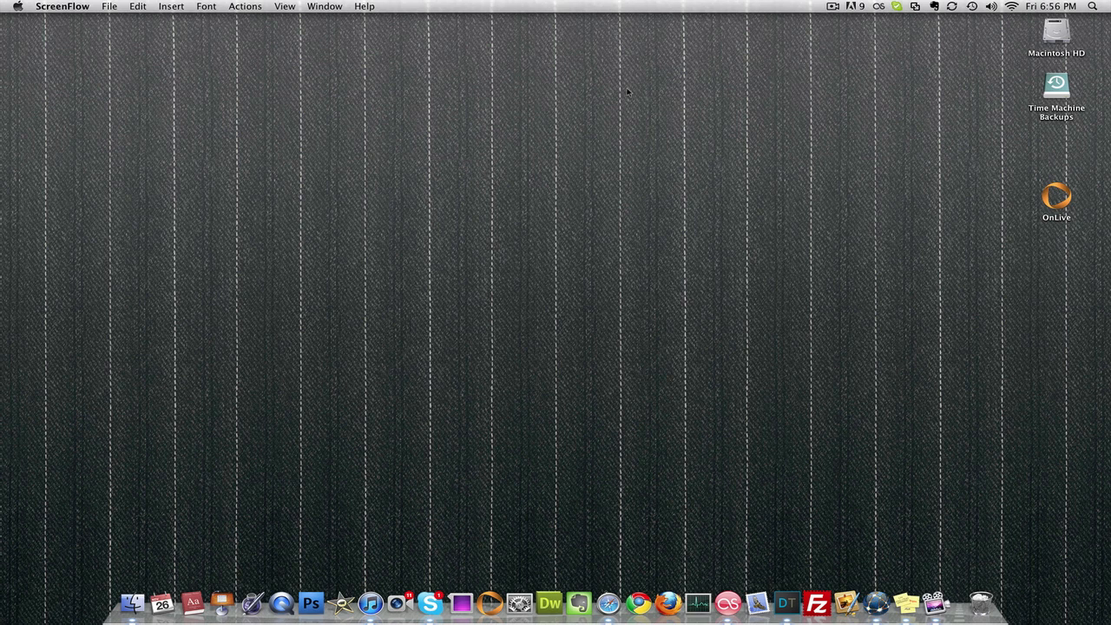
mouse_move(913, 486)
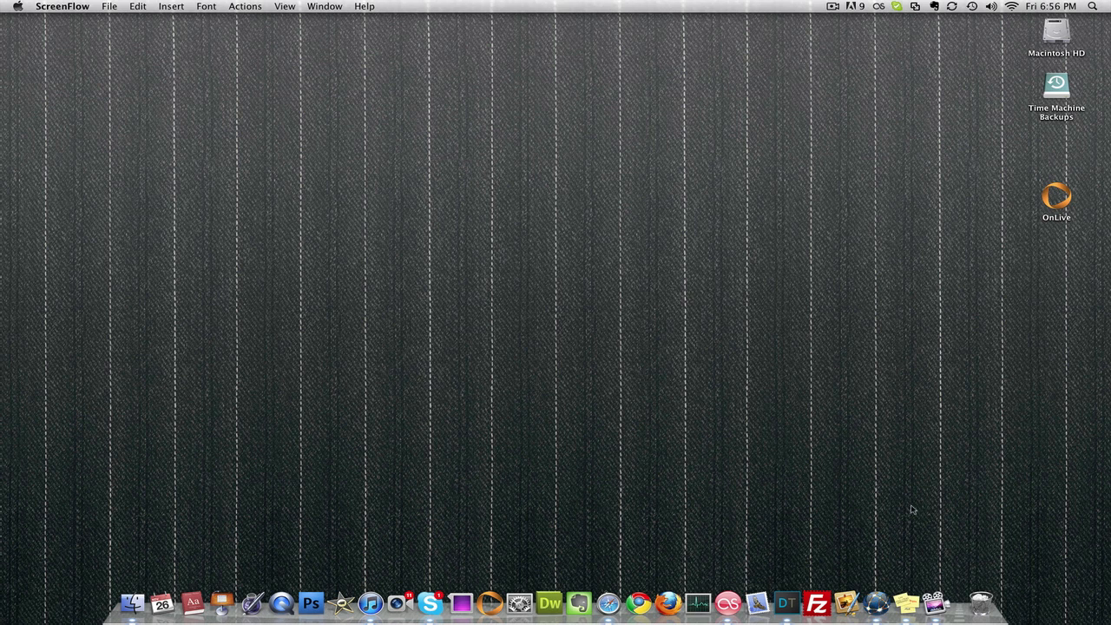
mouse_move(906, 566)
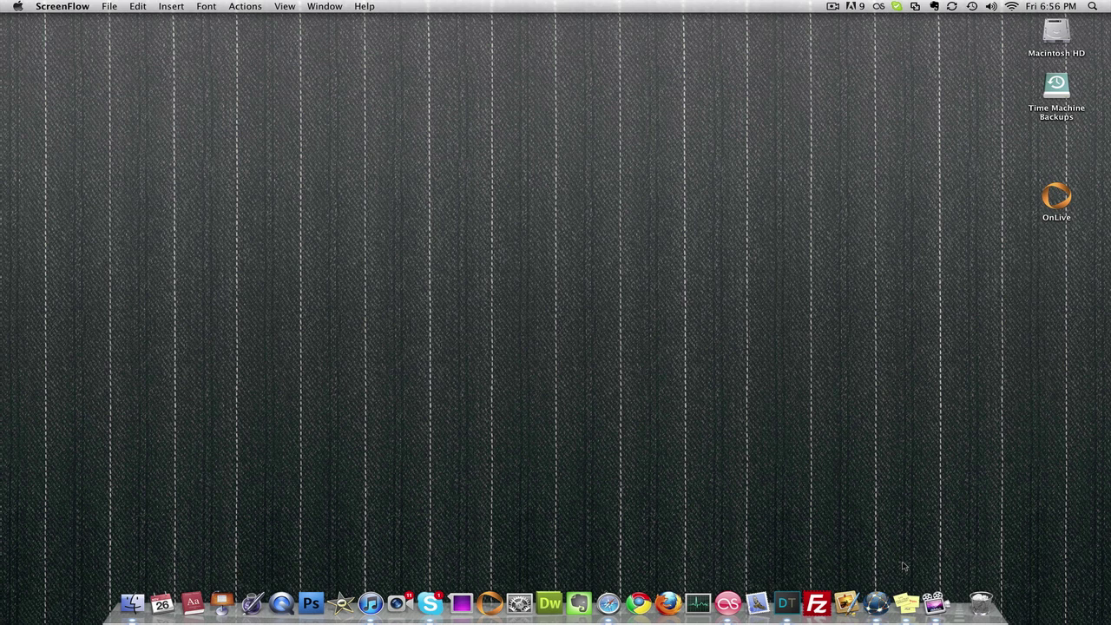
mouse_move(874, 607)
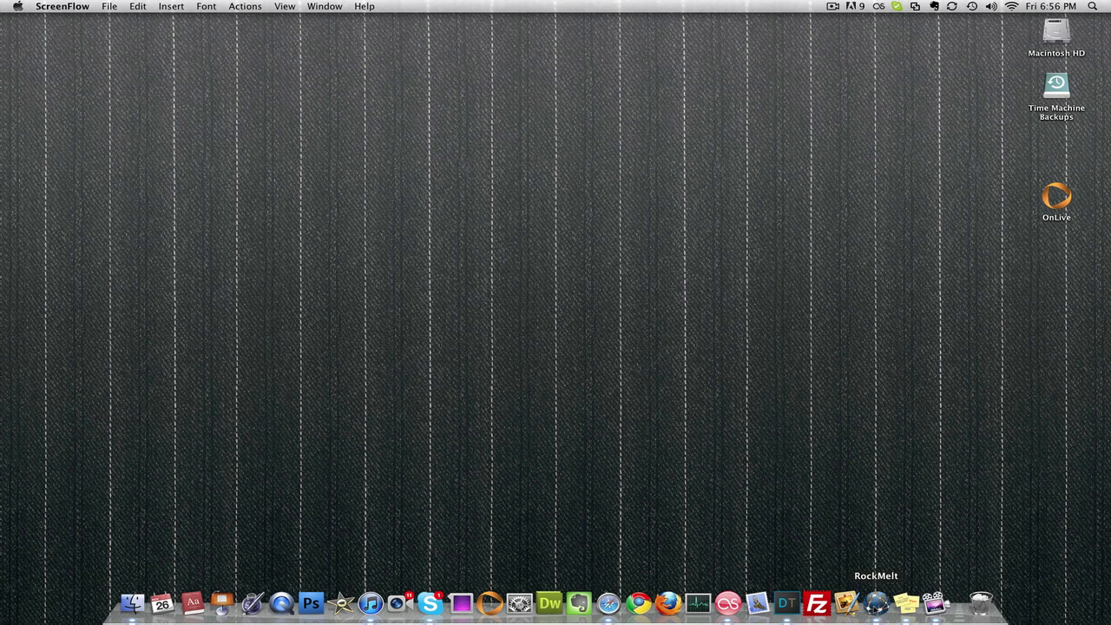
- Launch RockMelt from the Dock so its new-tab page of most visited sites appears
click(878, 599)
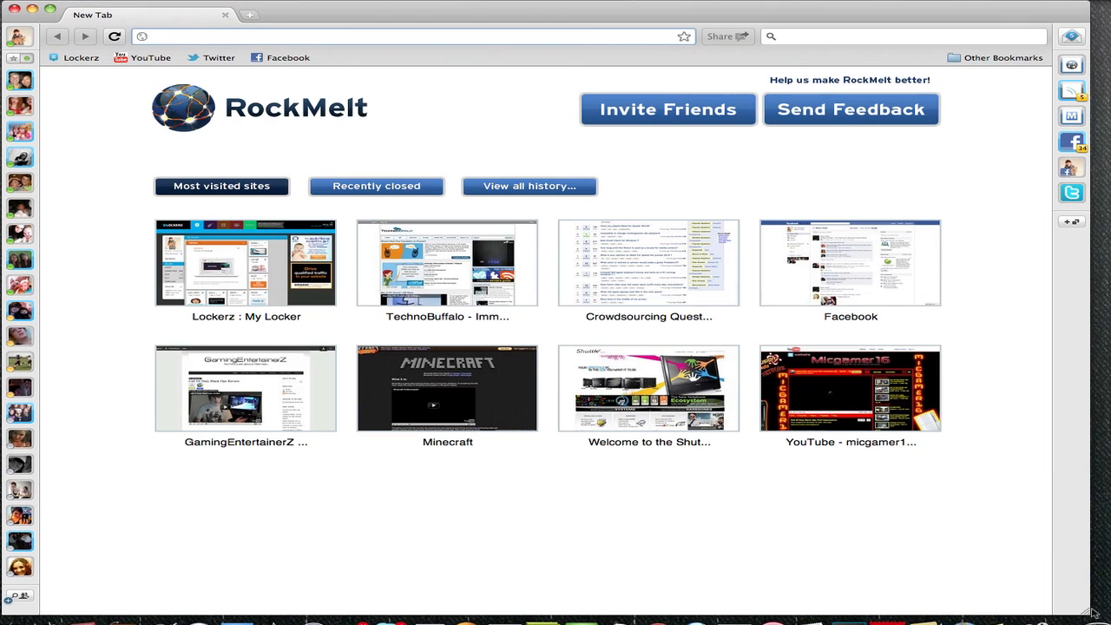
mouse_move(819, 483)
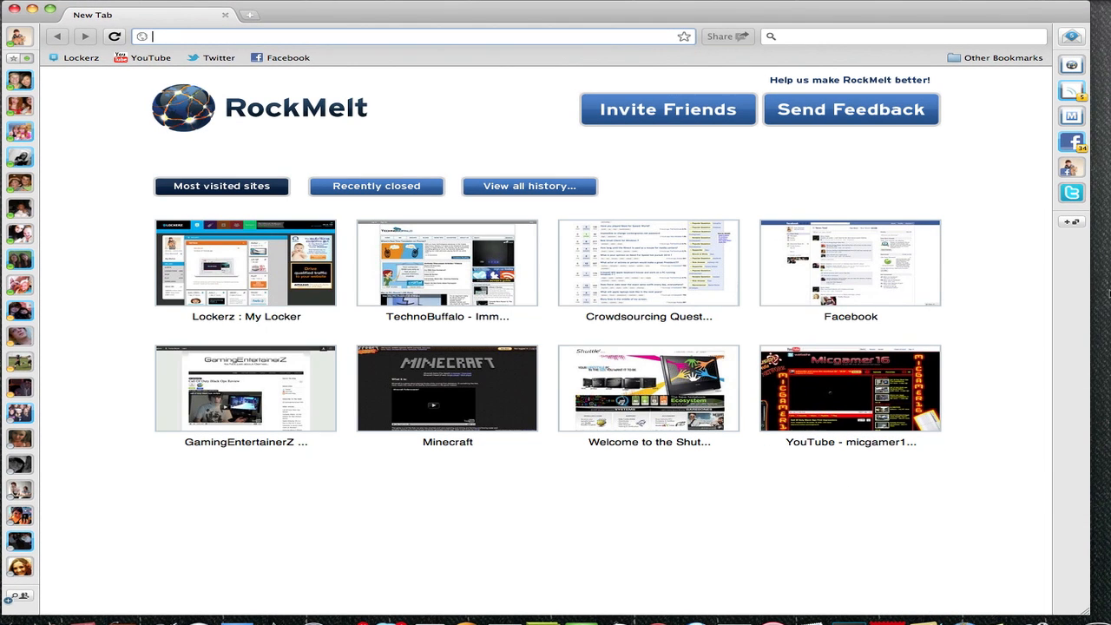
mouse_move(1029, 333)
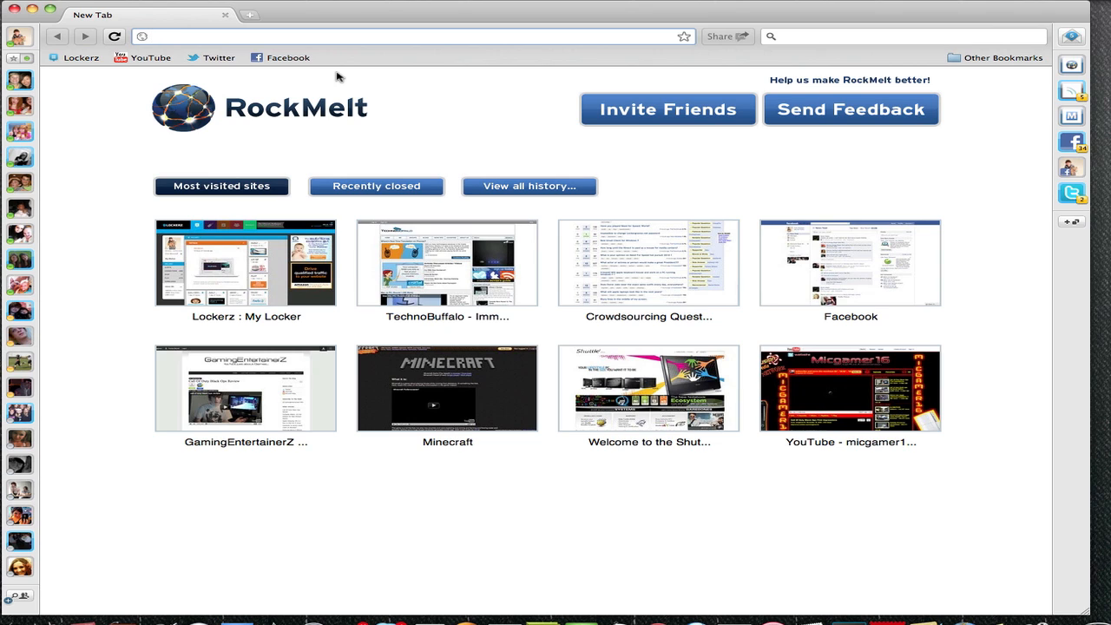
mouse_move(349, 14)
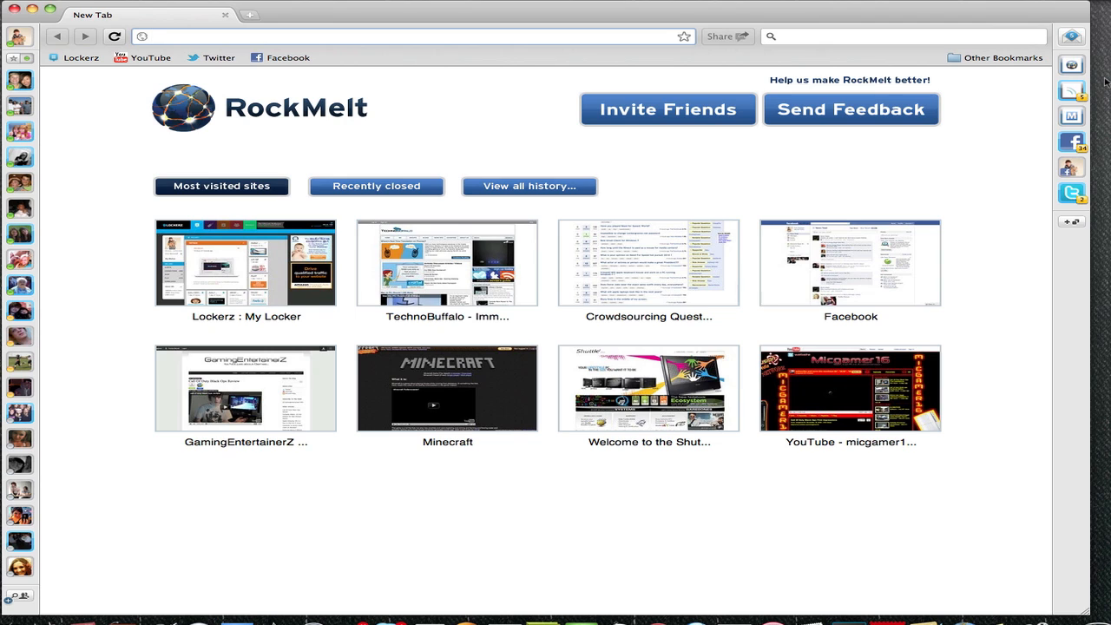
click(1073, 195)
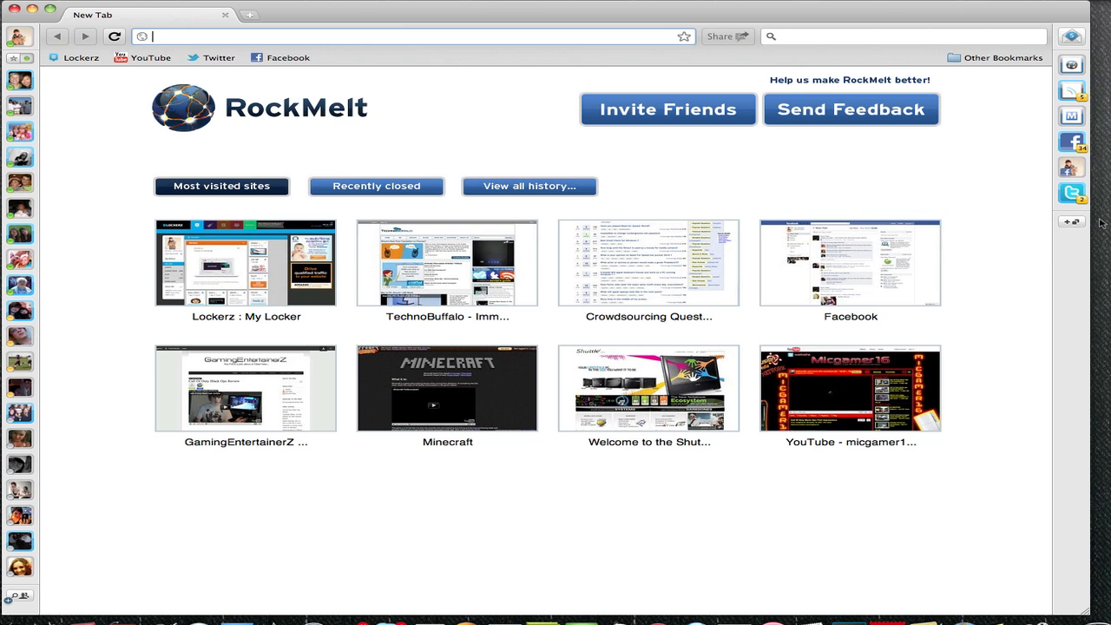
click(1079, 195)
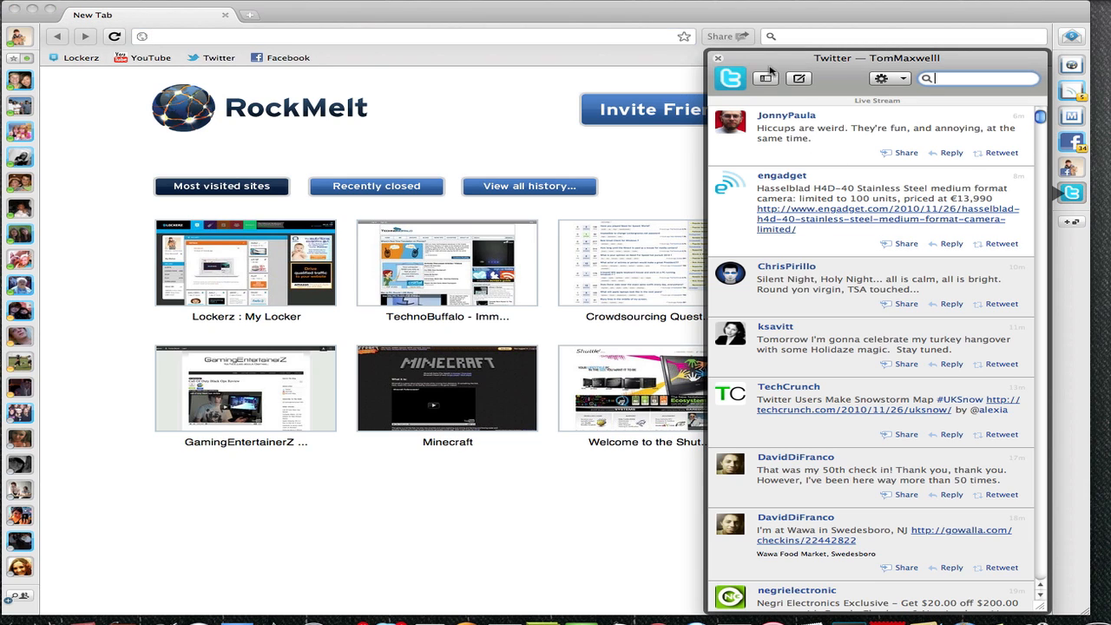
click(798, 80)
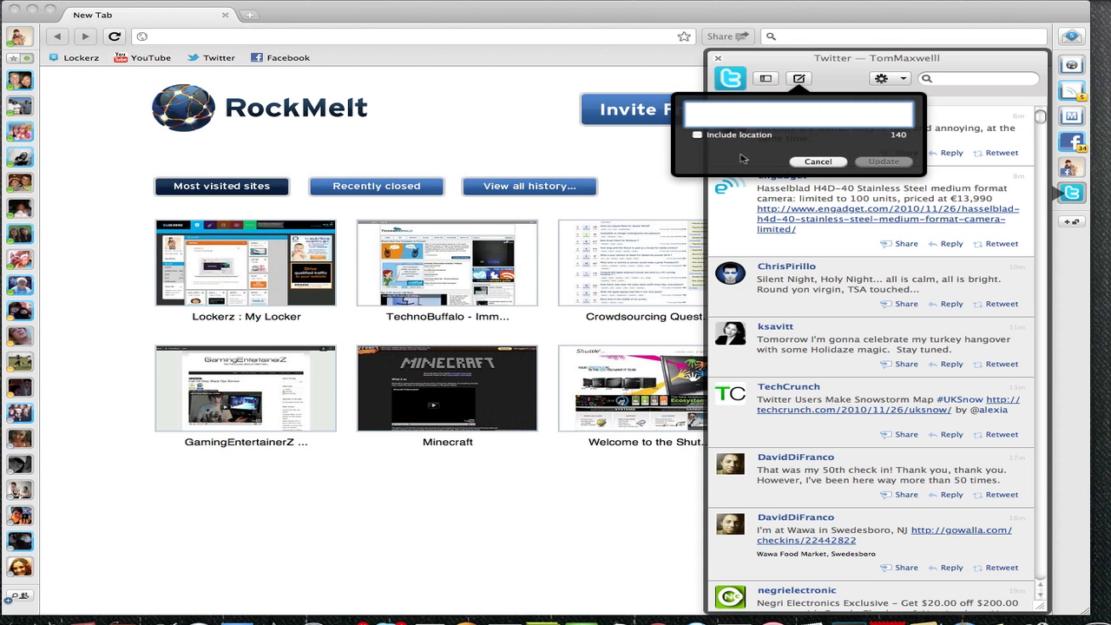
mouse_move(815, 153)
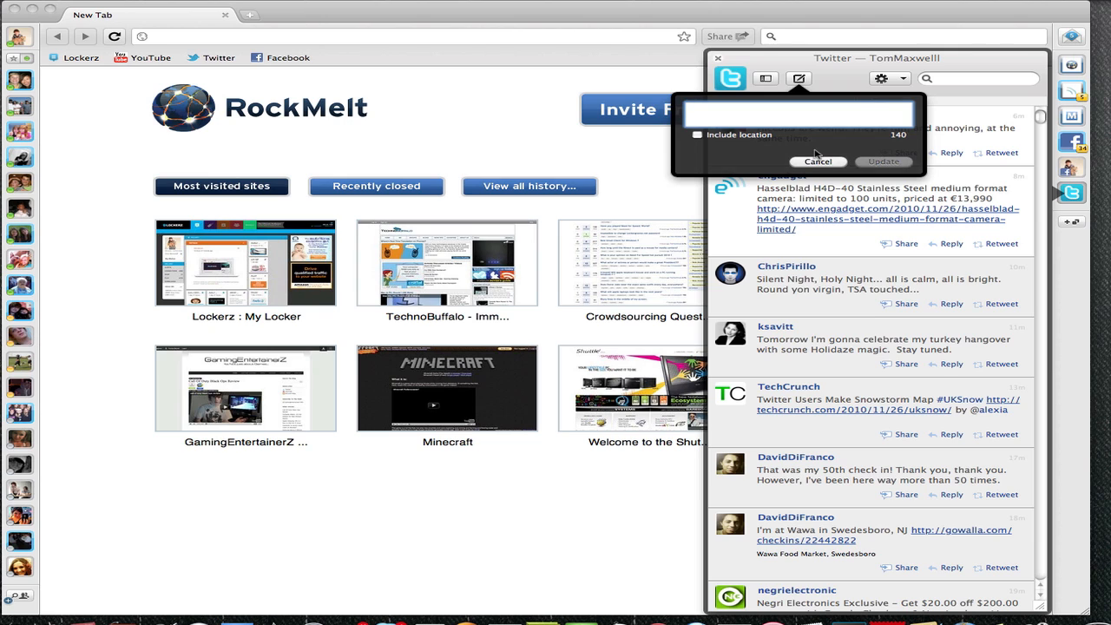
click(817, 161)
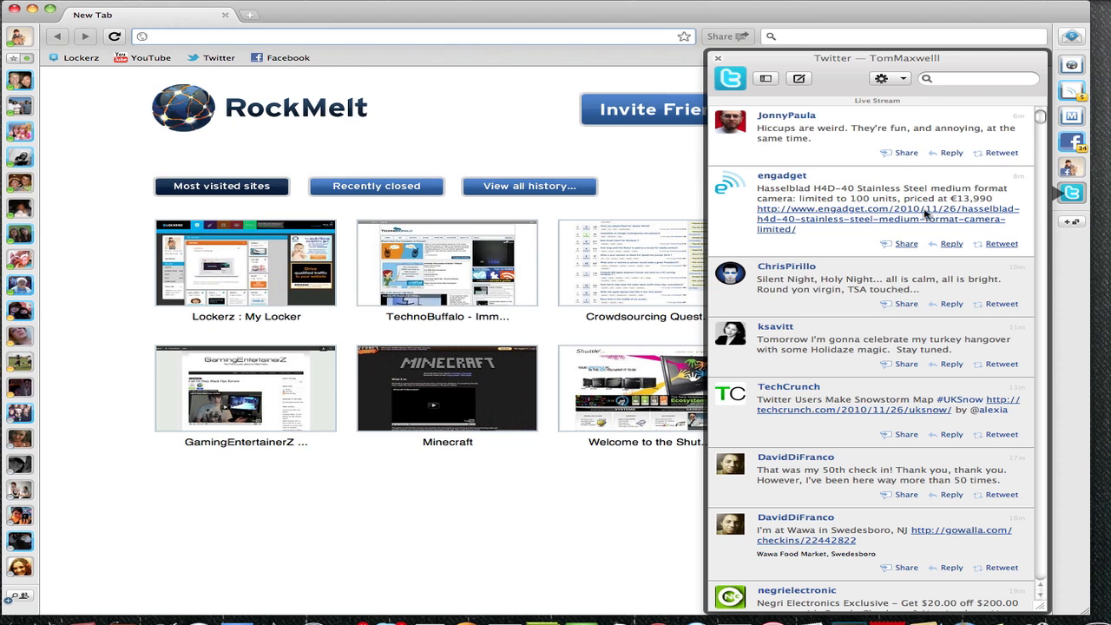
click(787, 115)
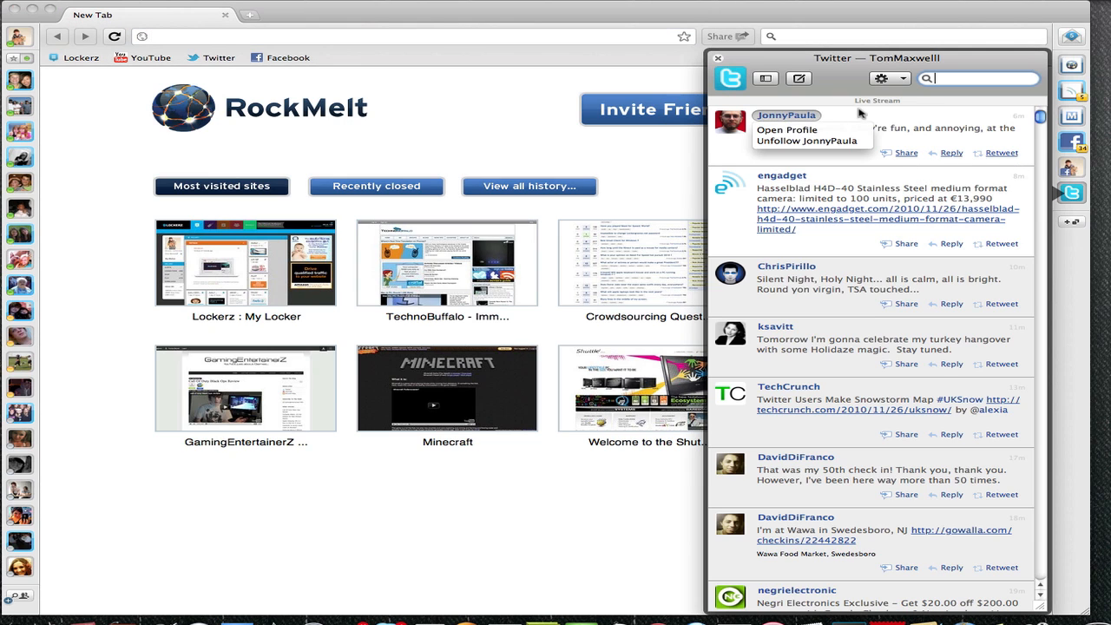
click(899, 80)
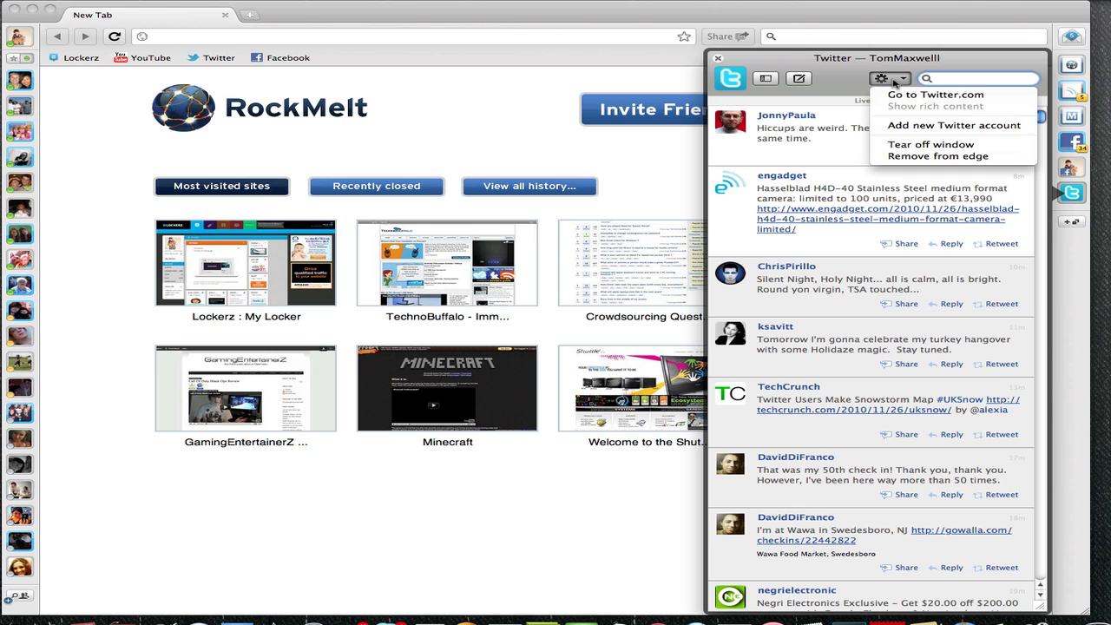
mouse_move(828, 53)
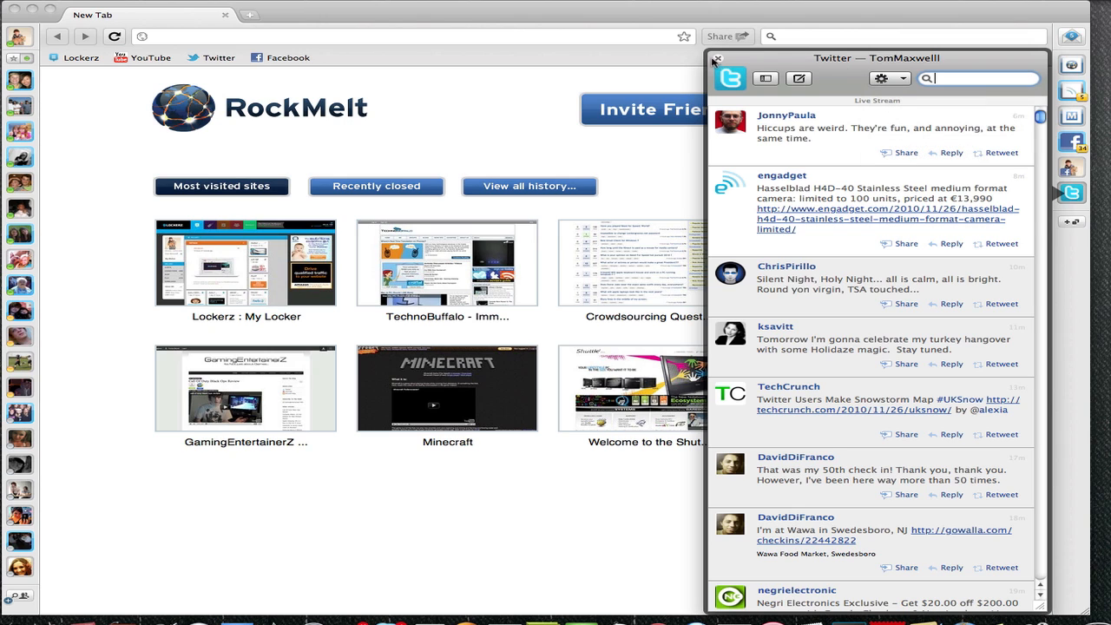
click(718, 59)
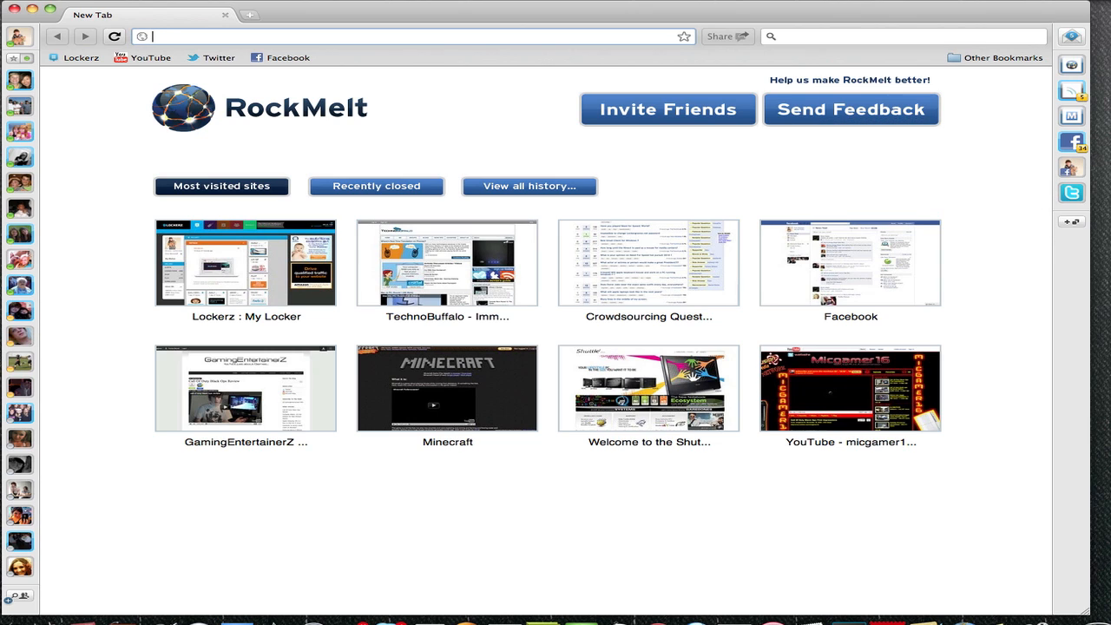
click(1073, 142)
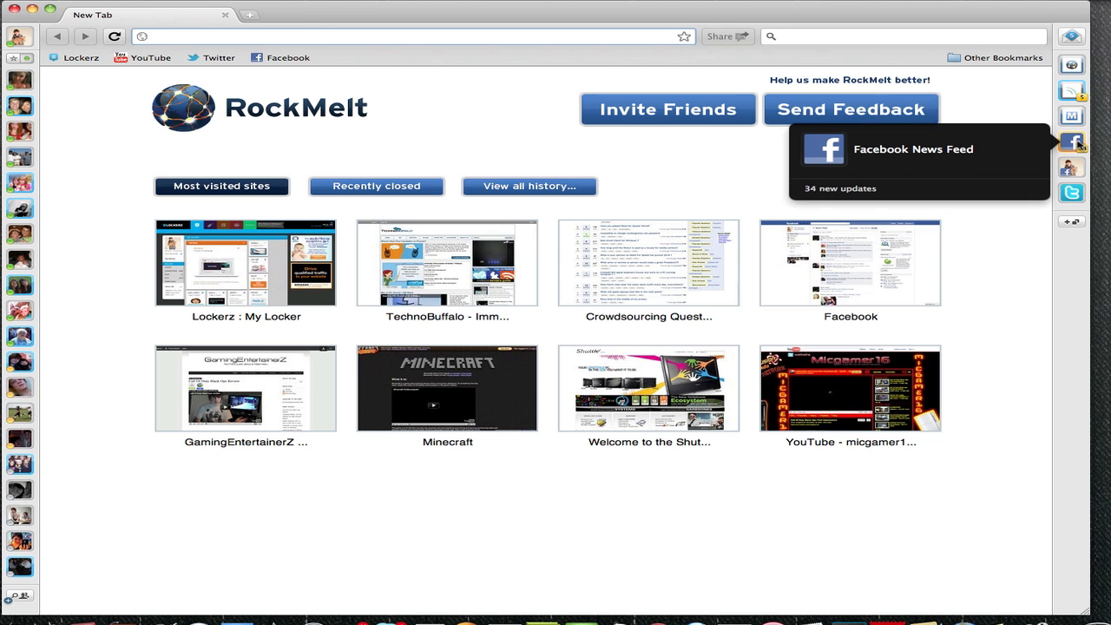
click(1073, 142)
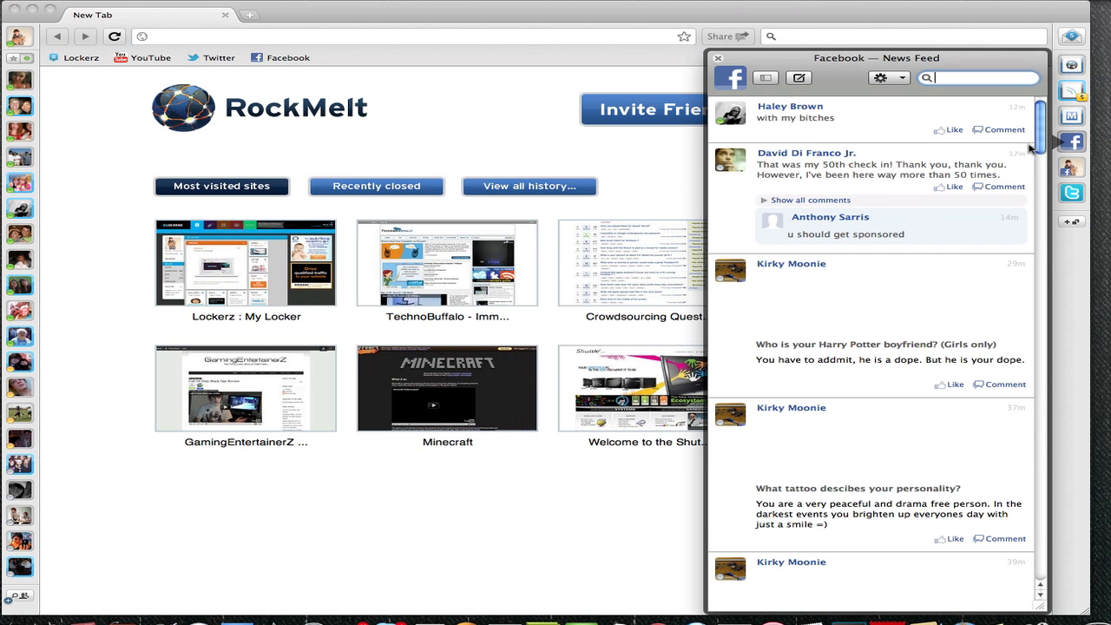
scroll(down, 3)
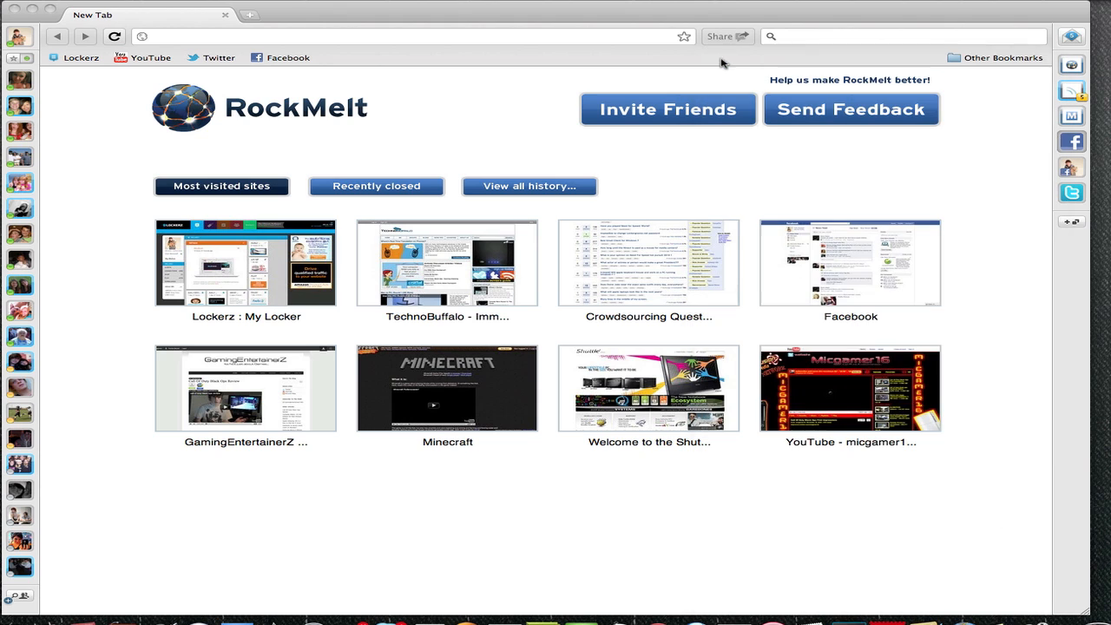
- Show the Mashable feed panel from the right edge and browse down its stories
click(1071, 118)
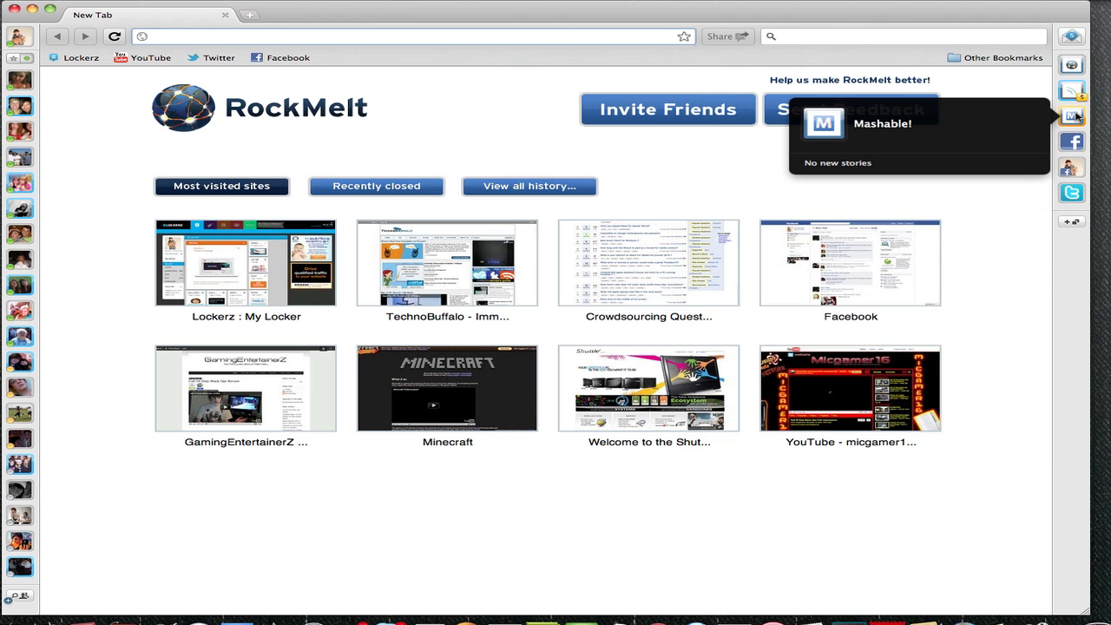
click(1097, 117)
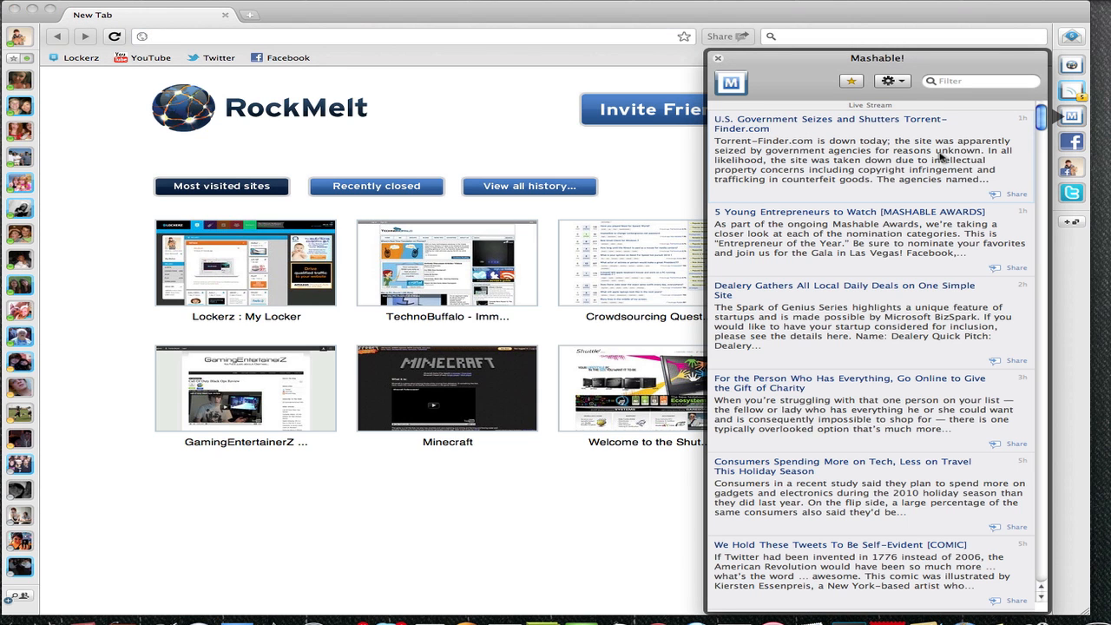
scroll(down, 3)
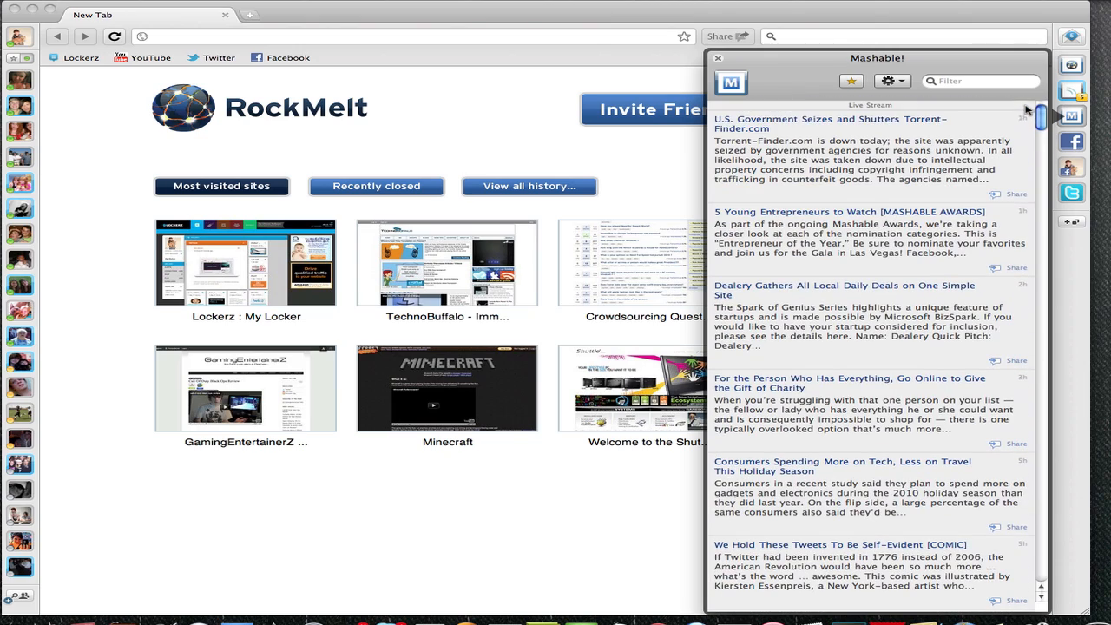
- Load the Torrent-Finder.com seizure story in a new tab, then close it again
click(821, 123)
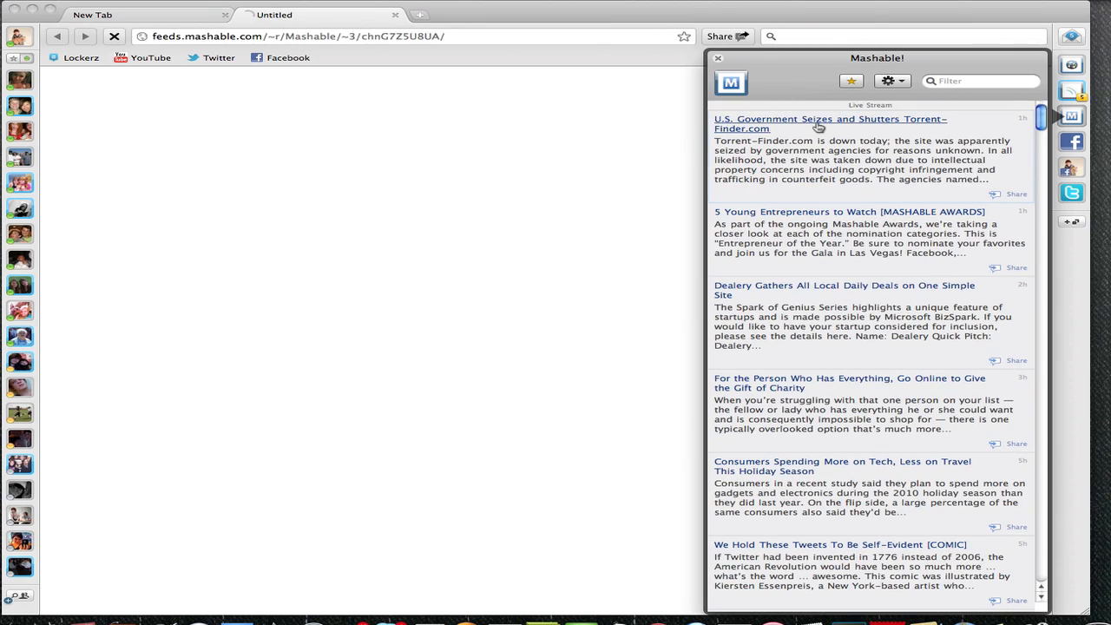
click(820, 118)
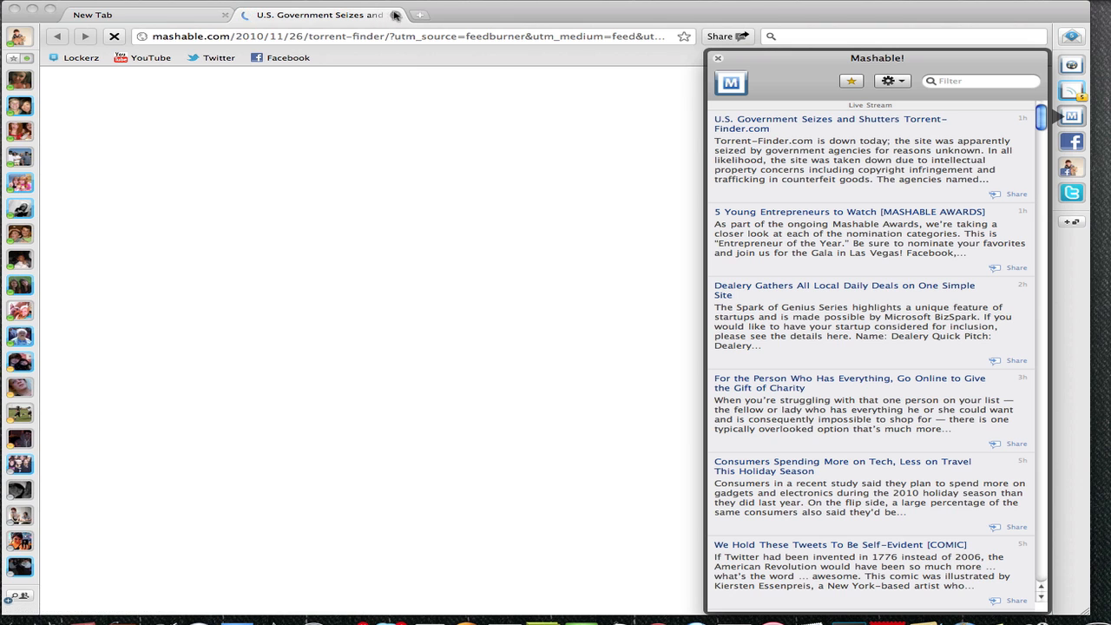
click(398, 14)
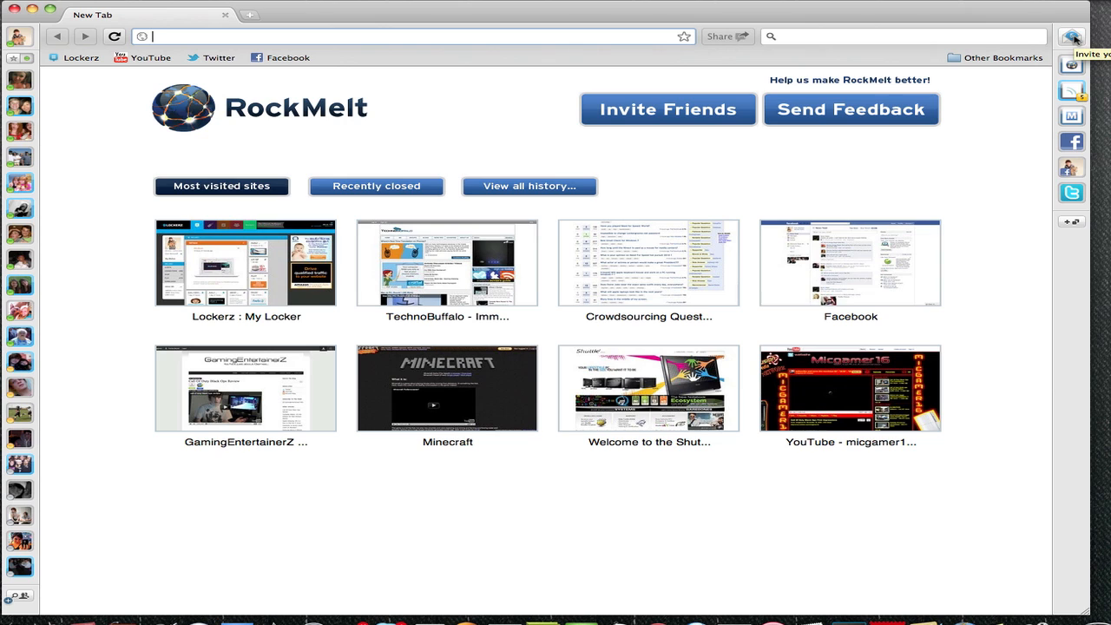
mouse_move(1073, 224)
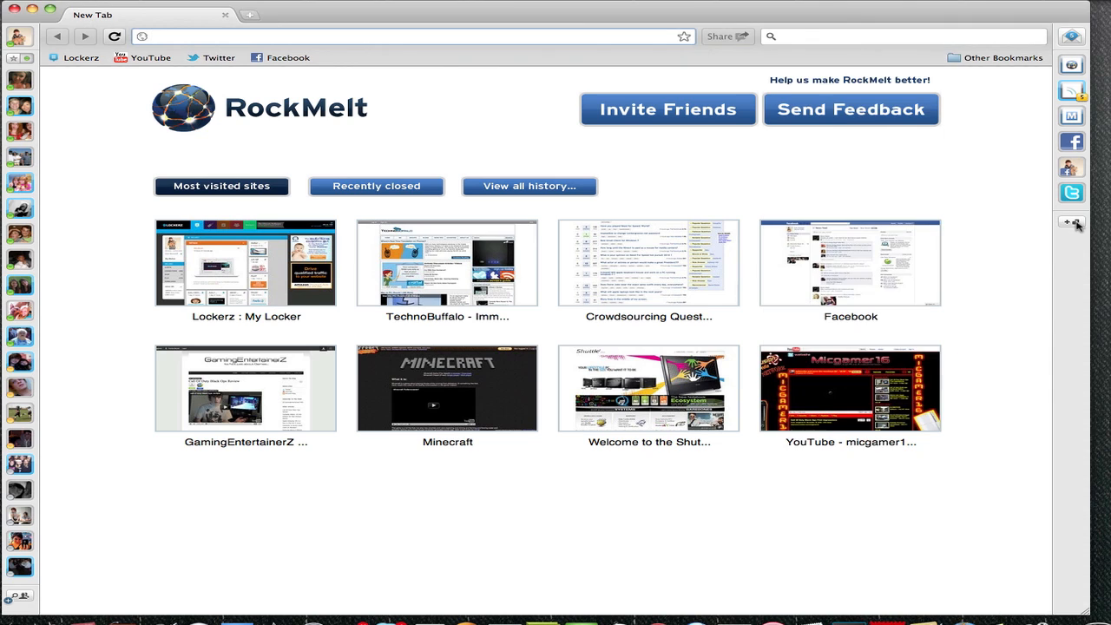
- Show the All Apps & Feeds panel listing feeds to add and current apps
click(1072, 222)
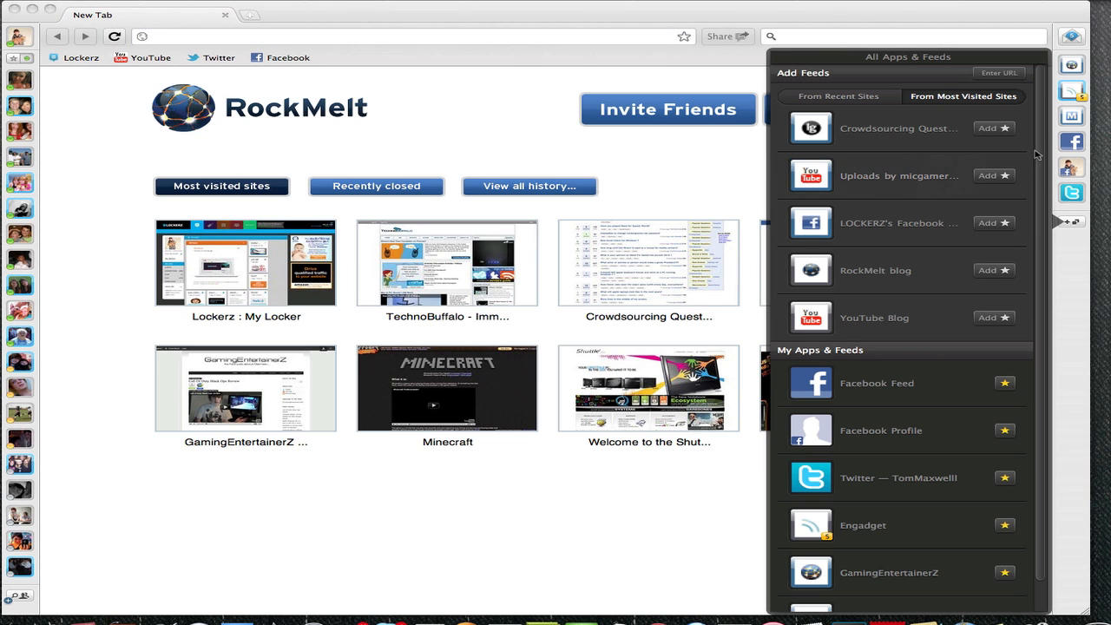
mouse_move(946, 101)
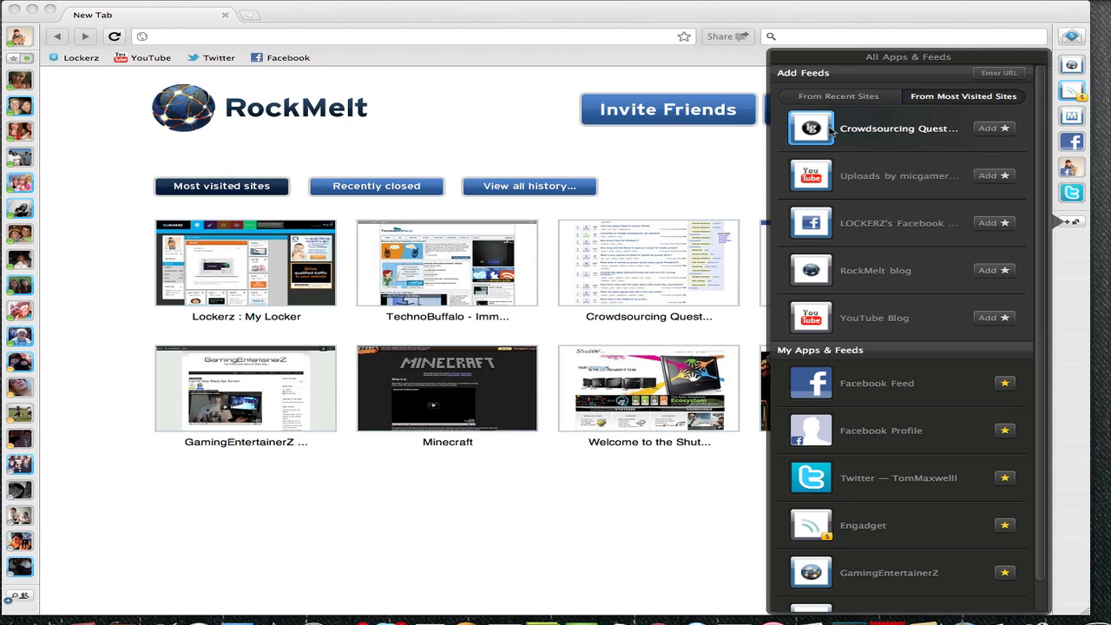
mouse_move(992, 135)
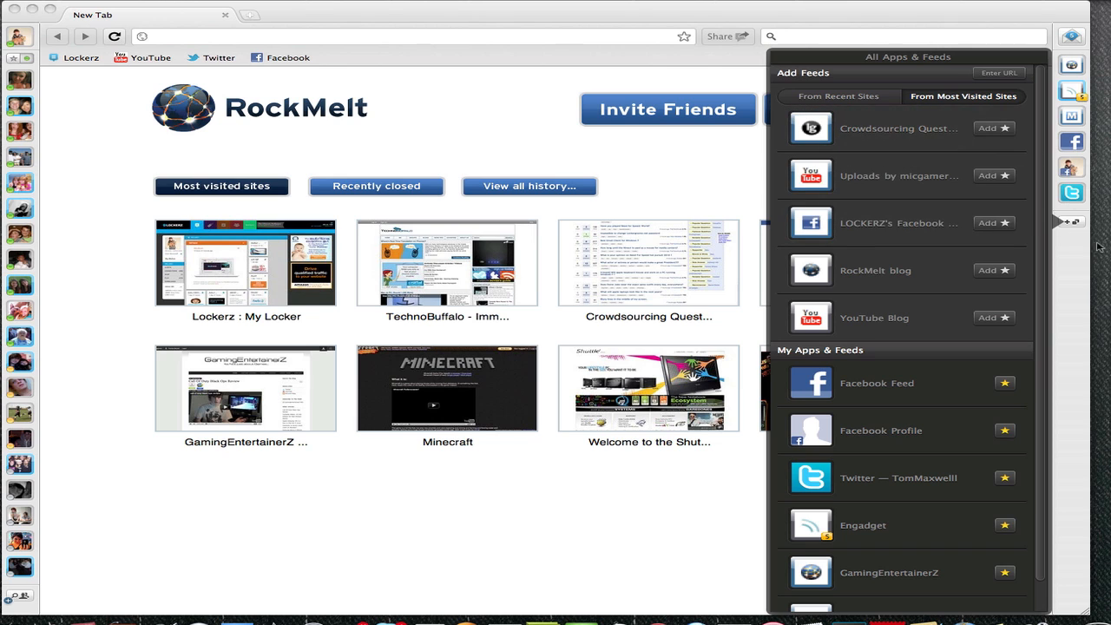
mouse_move(1040, 174)
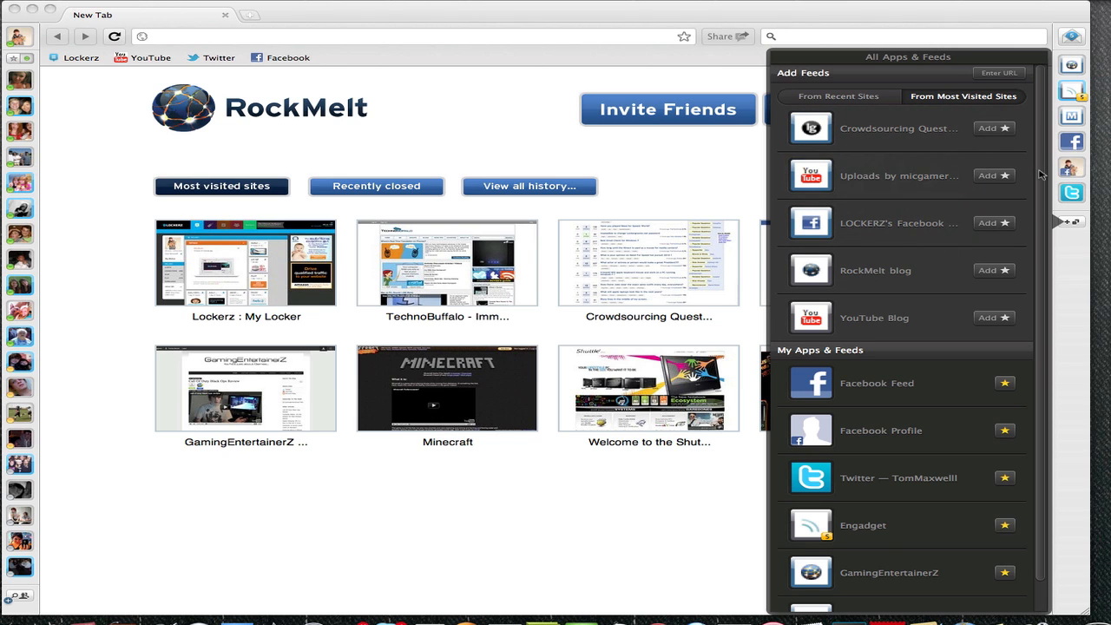
- Browse feed suggestions from recent sites, then return to most-visited-site suggestions
scroll(down, 3)
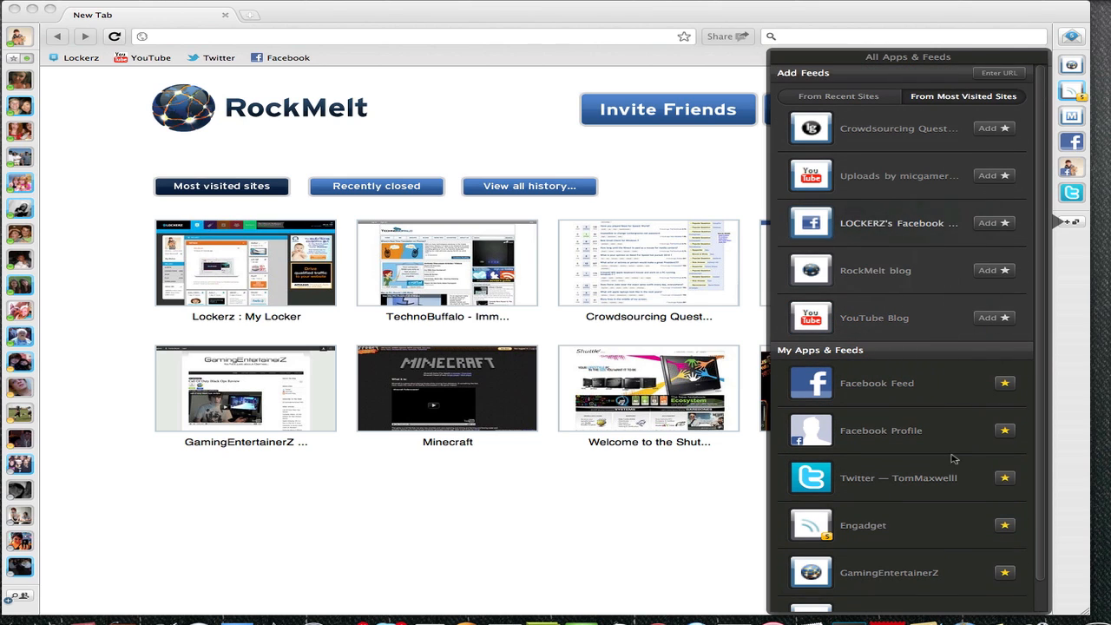
click(833, 96)
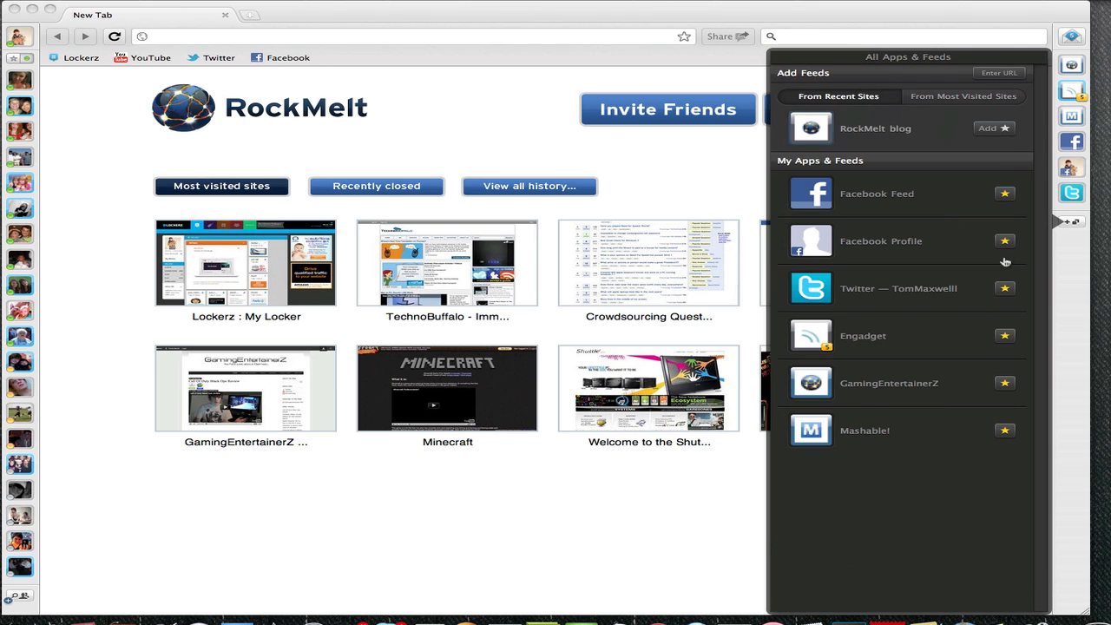
click(961, 95)
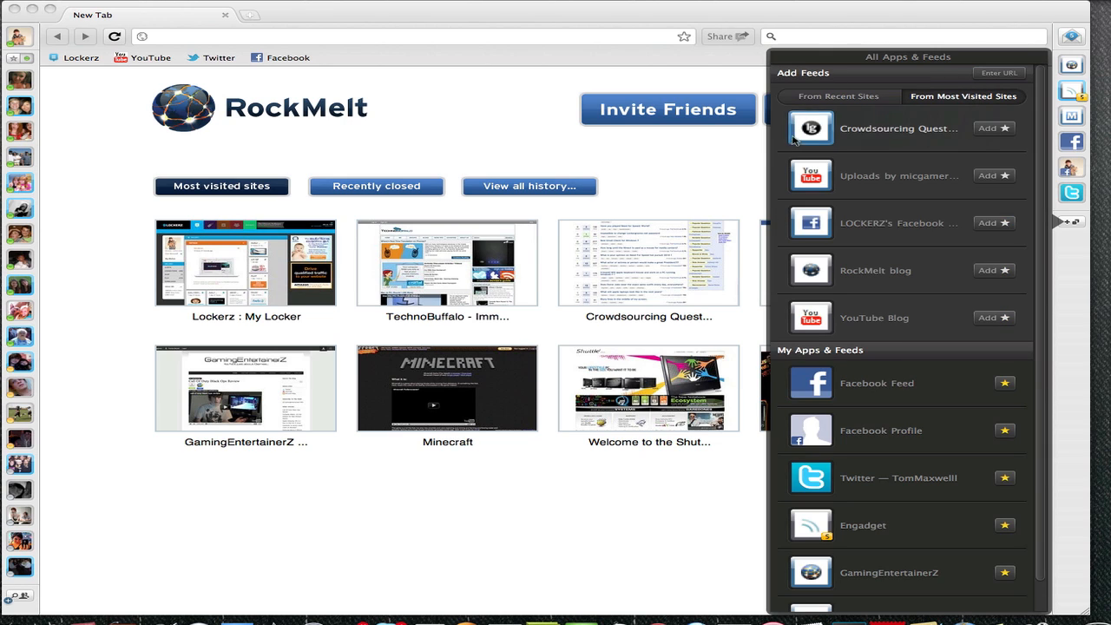
mouse_move(683, 141)
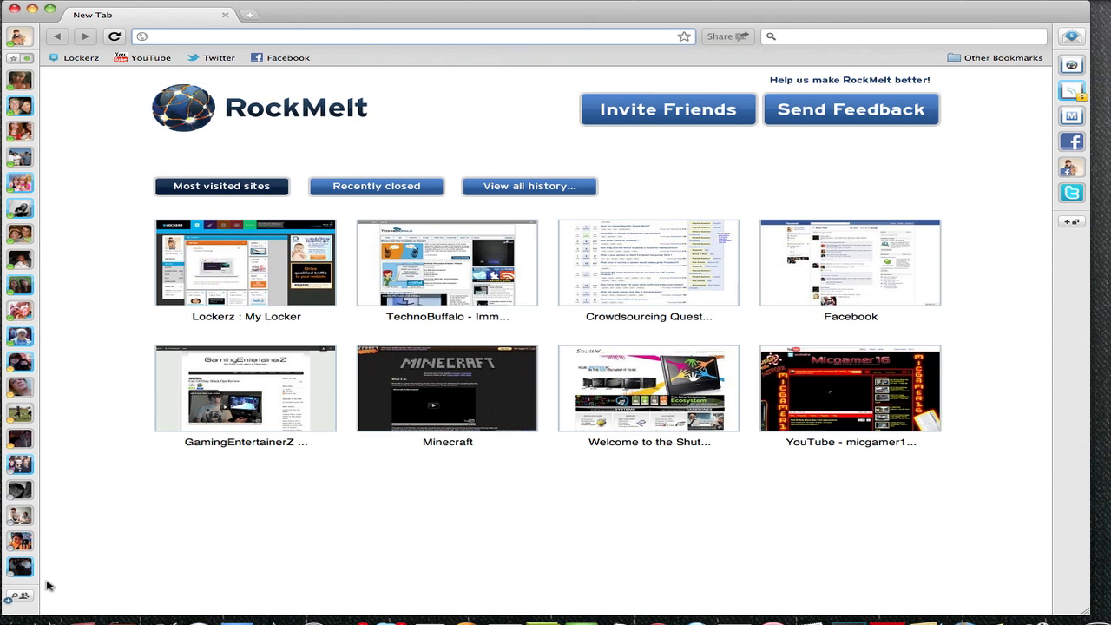
mouse_move(66, 108)
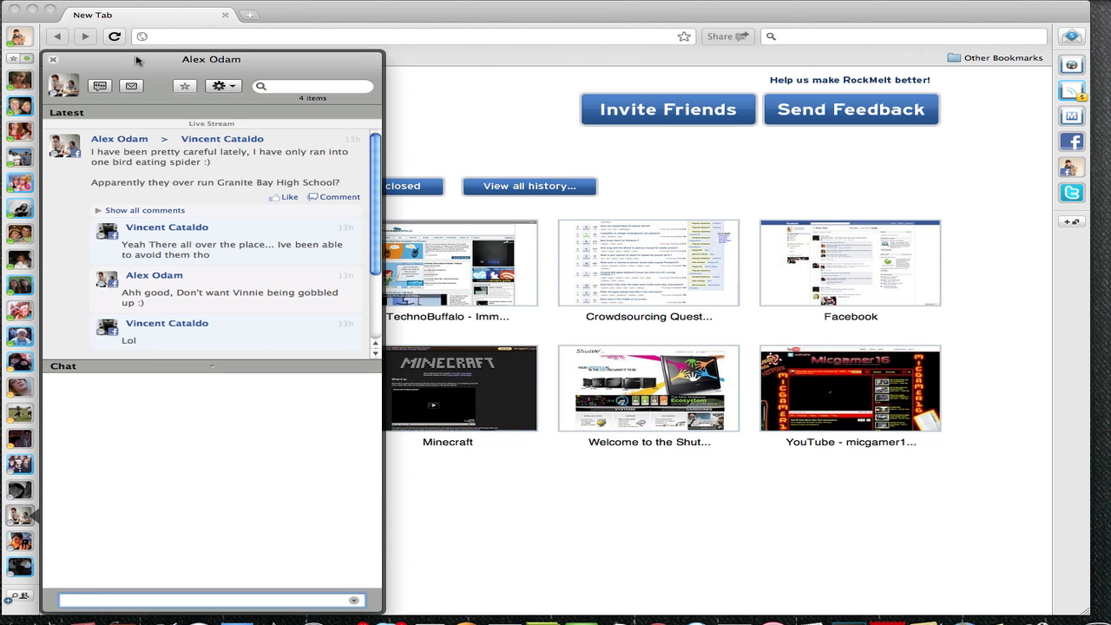
mouse_move(138, 609)
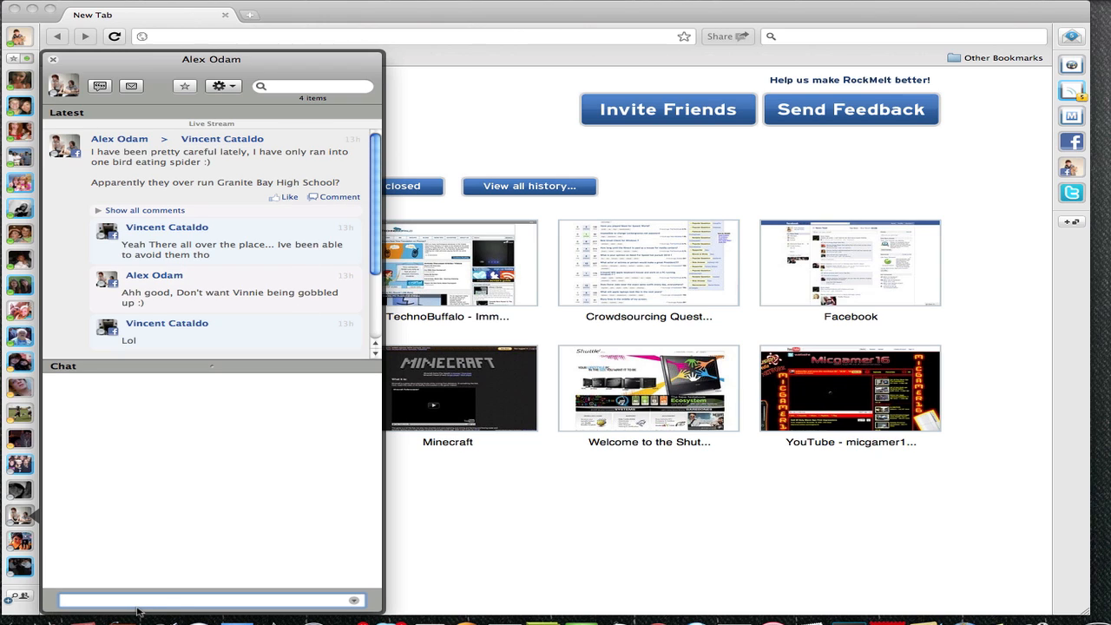
text(Hi!)
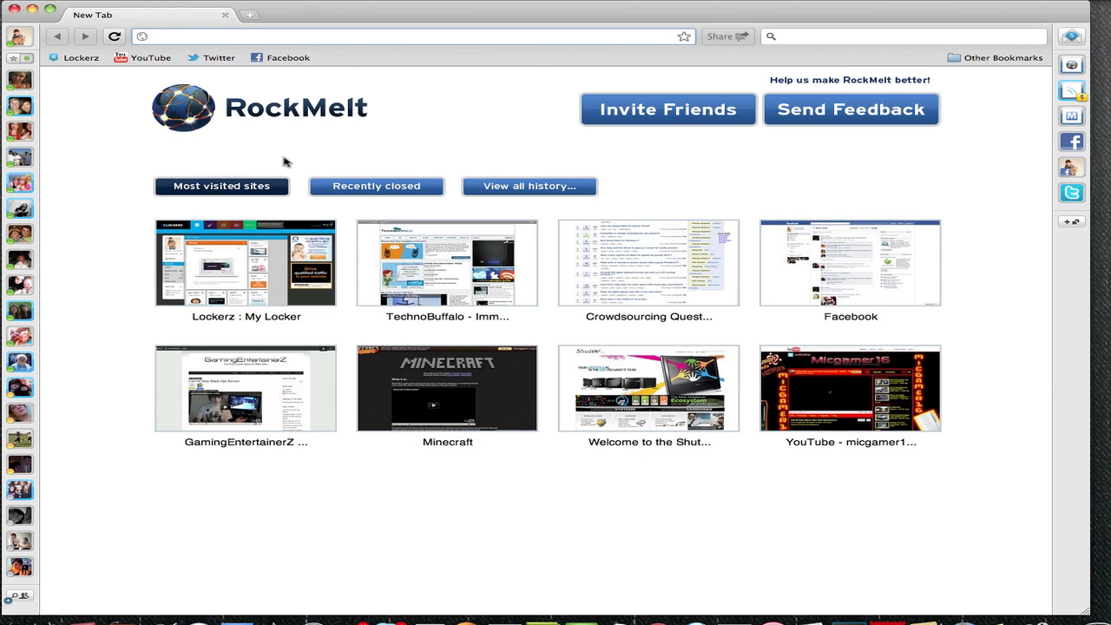
- Load Lockerz, review its Share destinations including 'Post link to my wall', then cancel without posting
click(243, 260)
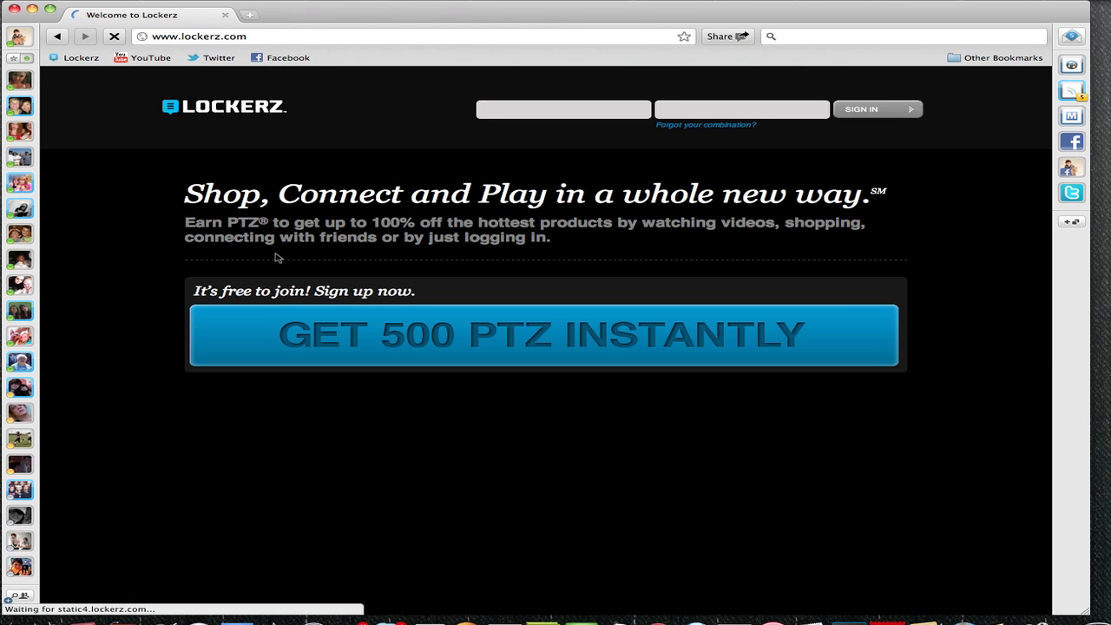
click(725, 35)
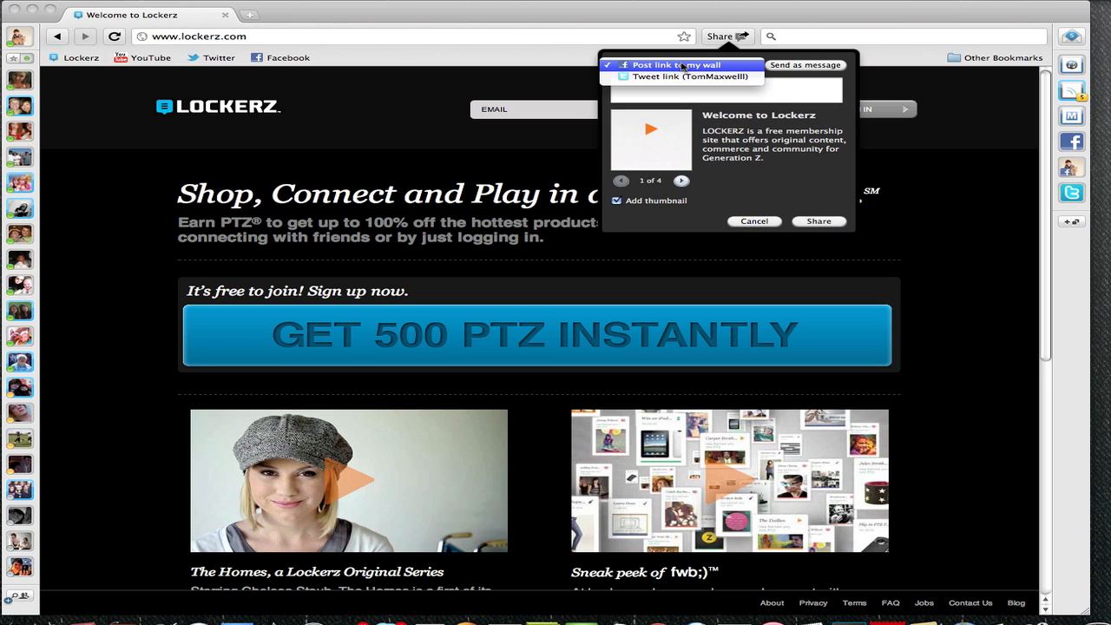
click(675, 64)
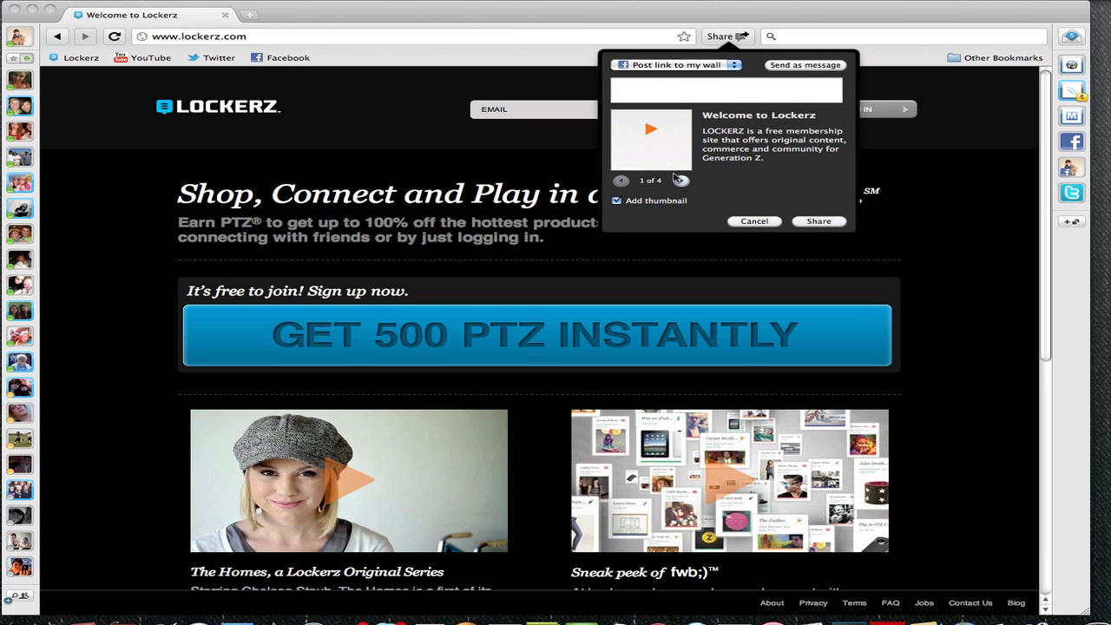
click(680, 181)
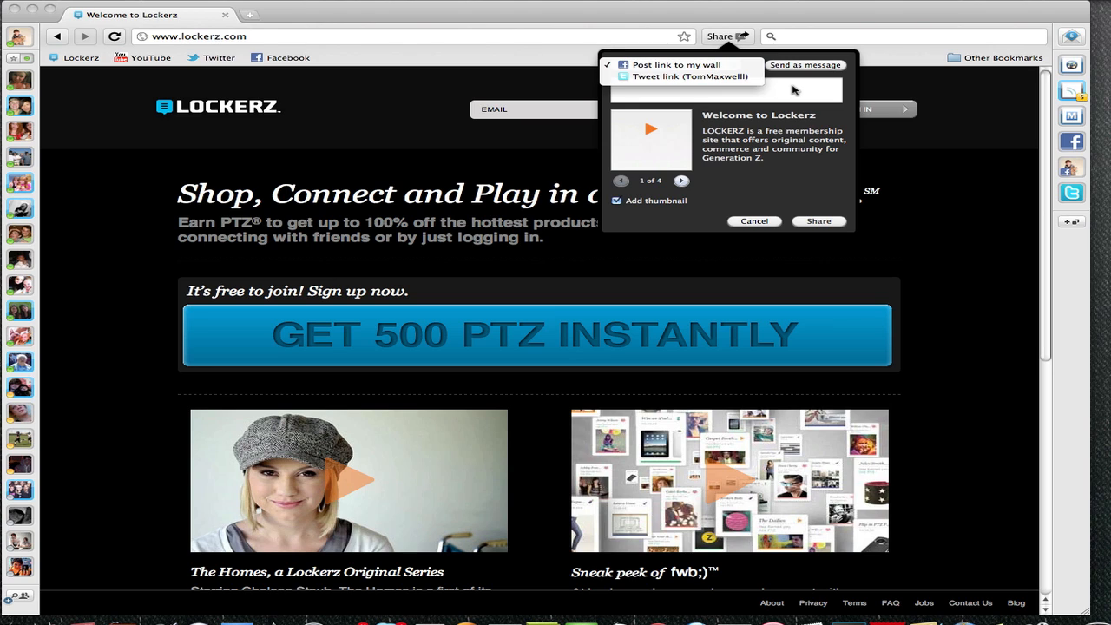
click(678, 63)
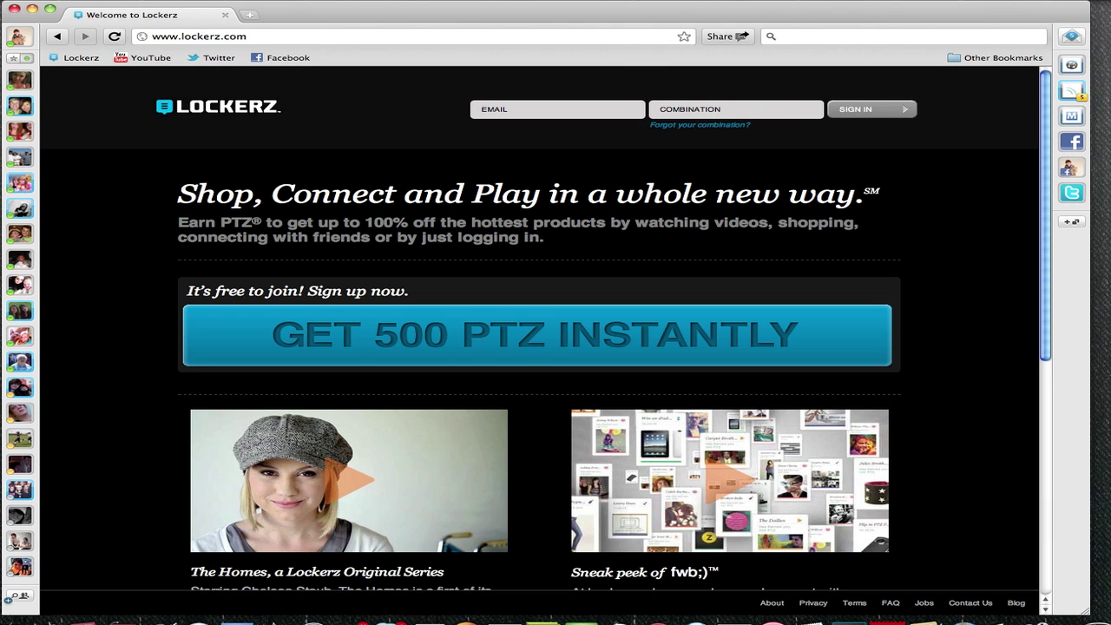
mouse_move(48, 28)
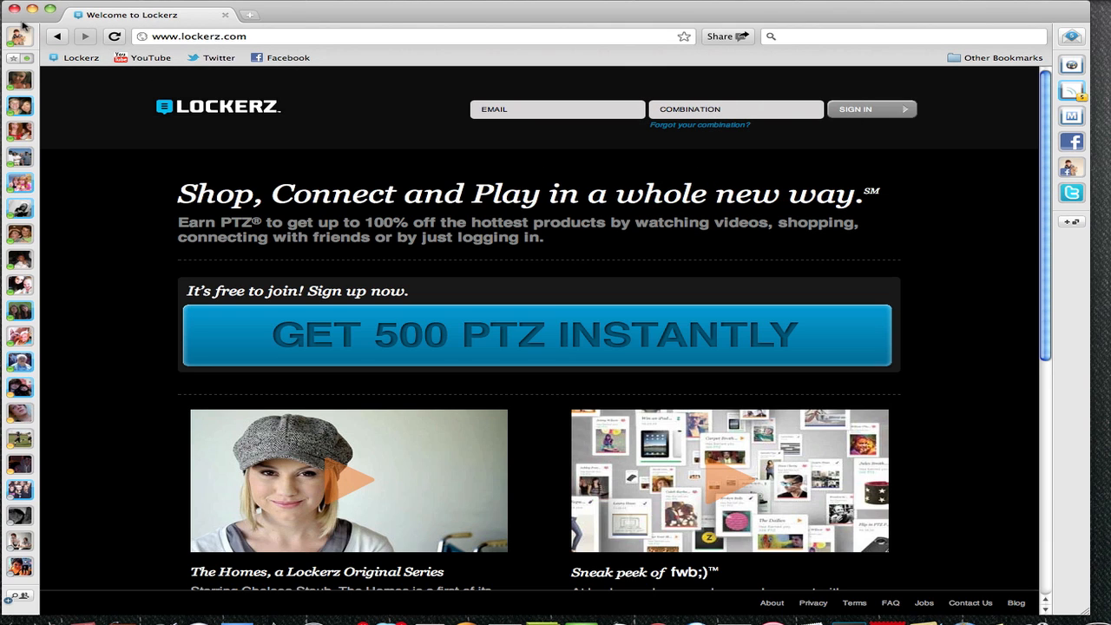
mouse_move(929, 256)
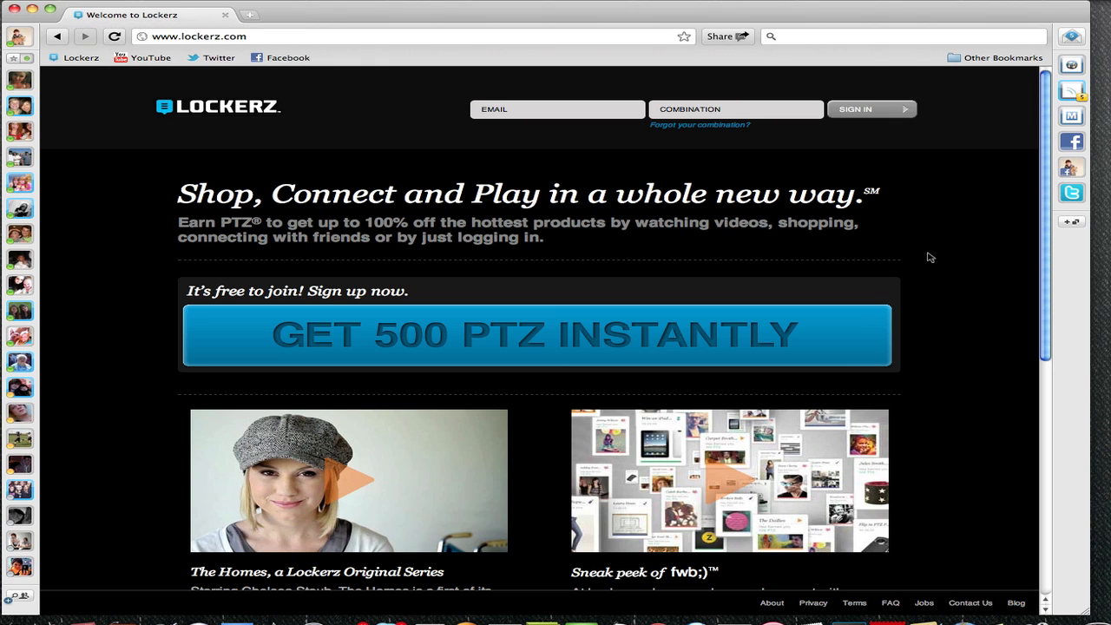
mouse_move(920, 153)
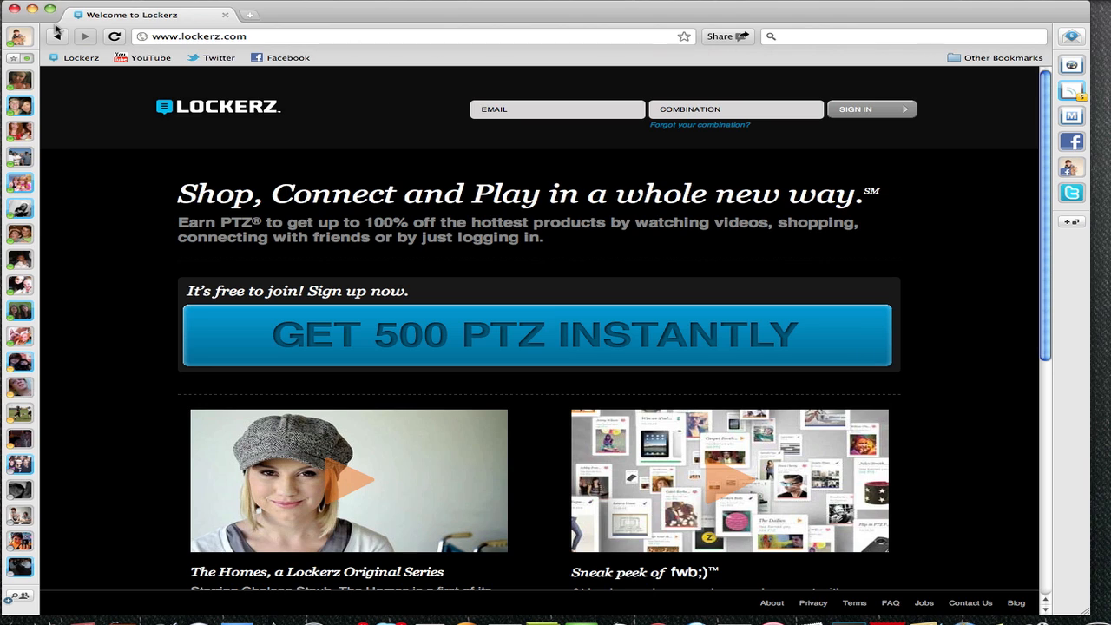
mouse_move(83, 42)
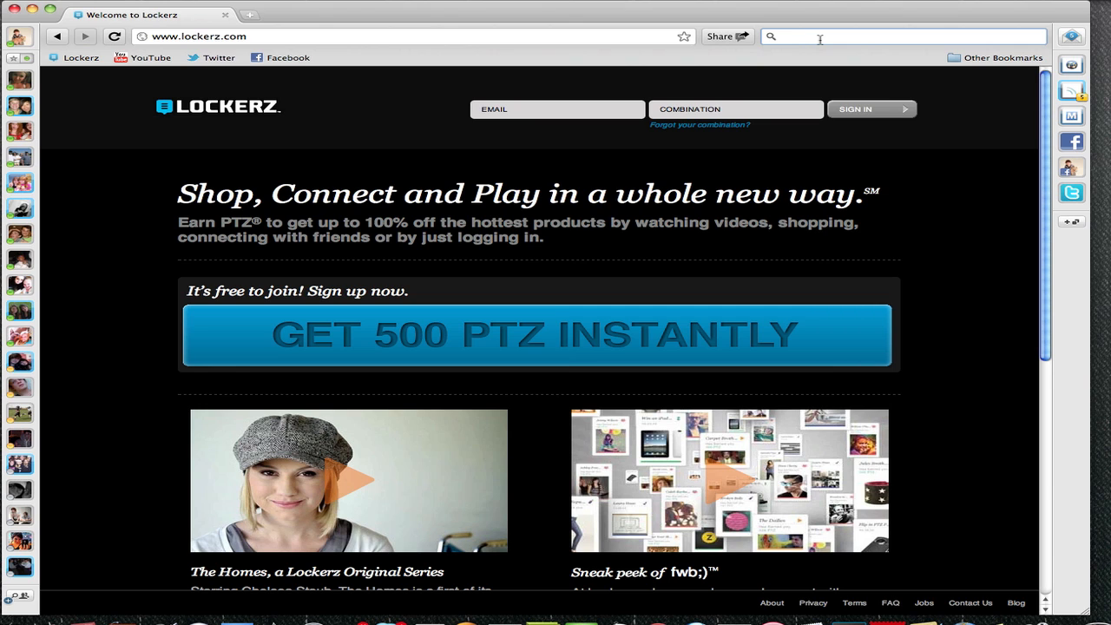
- Search for 'rockmelt' so inline web results appear over the Lockerz page
text(rockmelt)
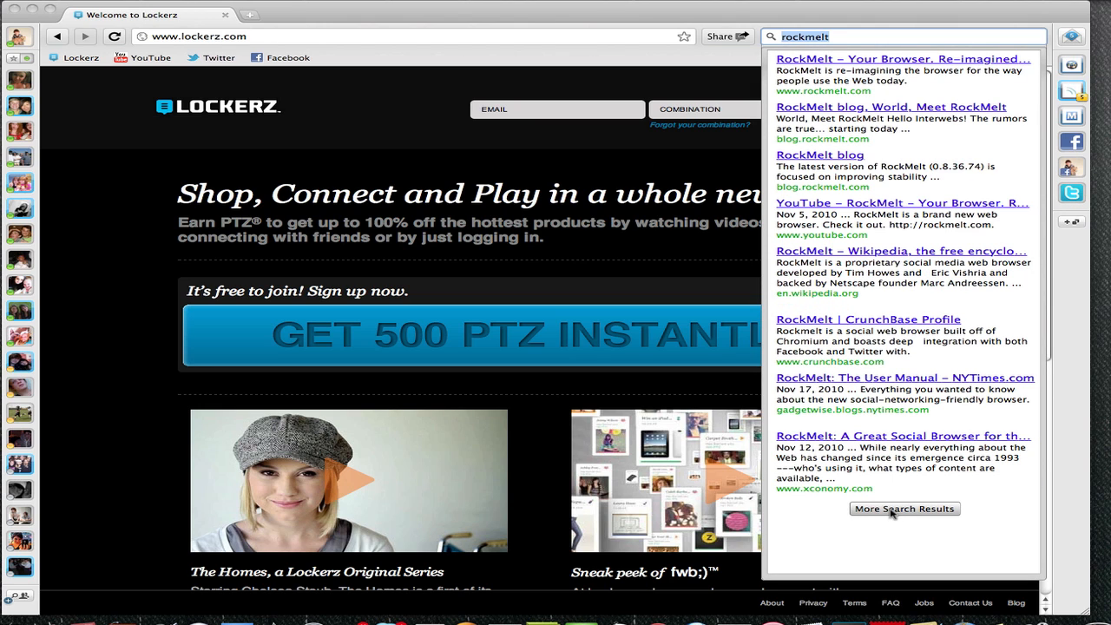
mouse_move(951, 364)
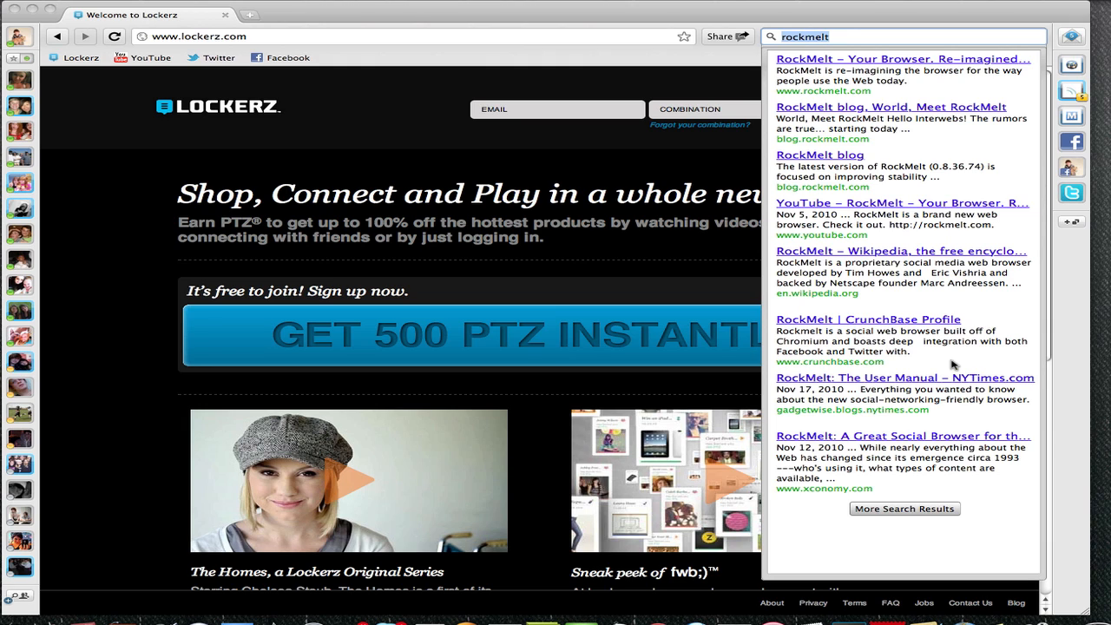
mouse_move(833, 59)
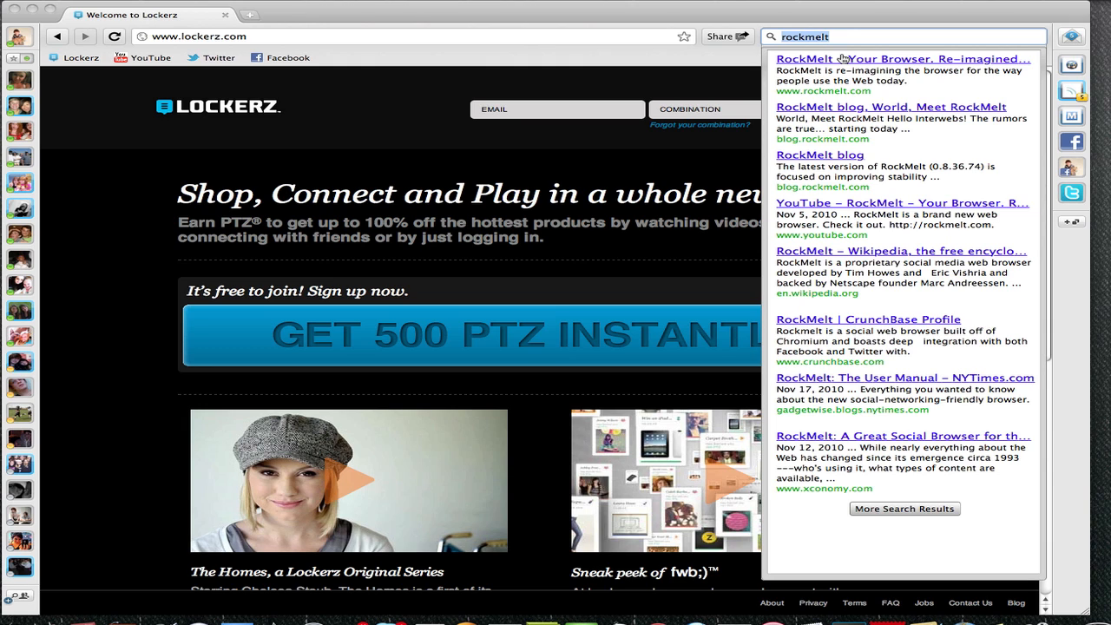